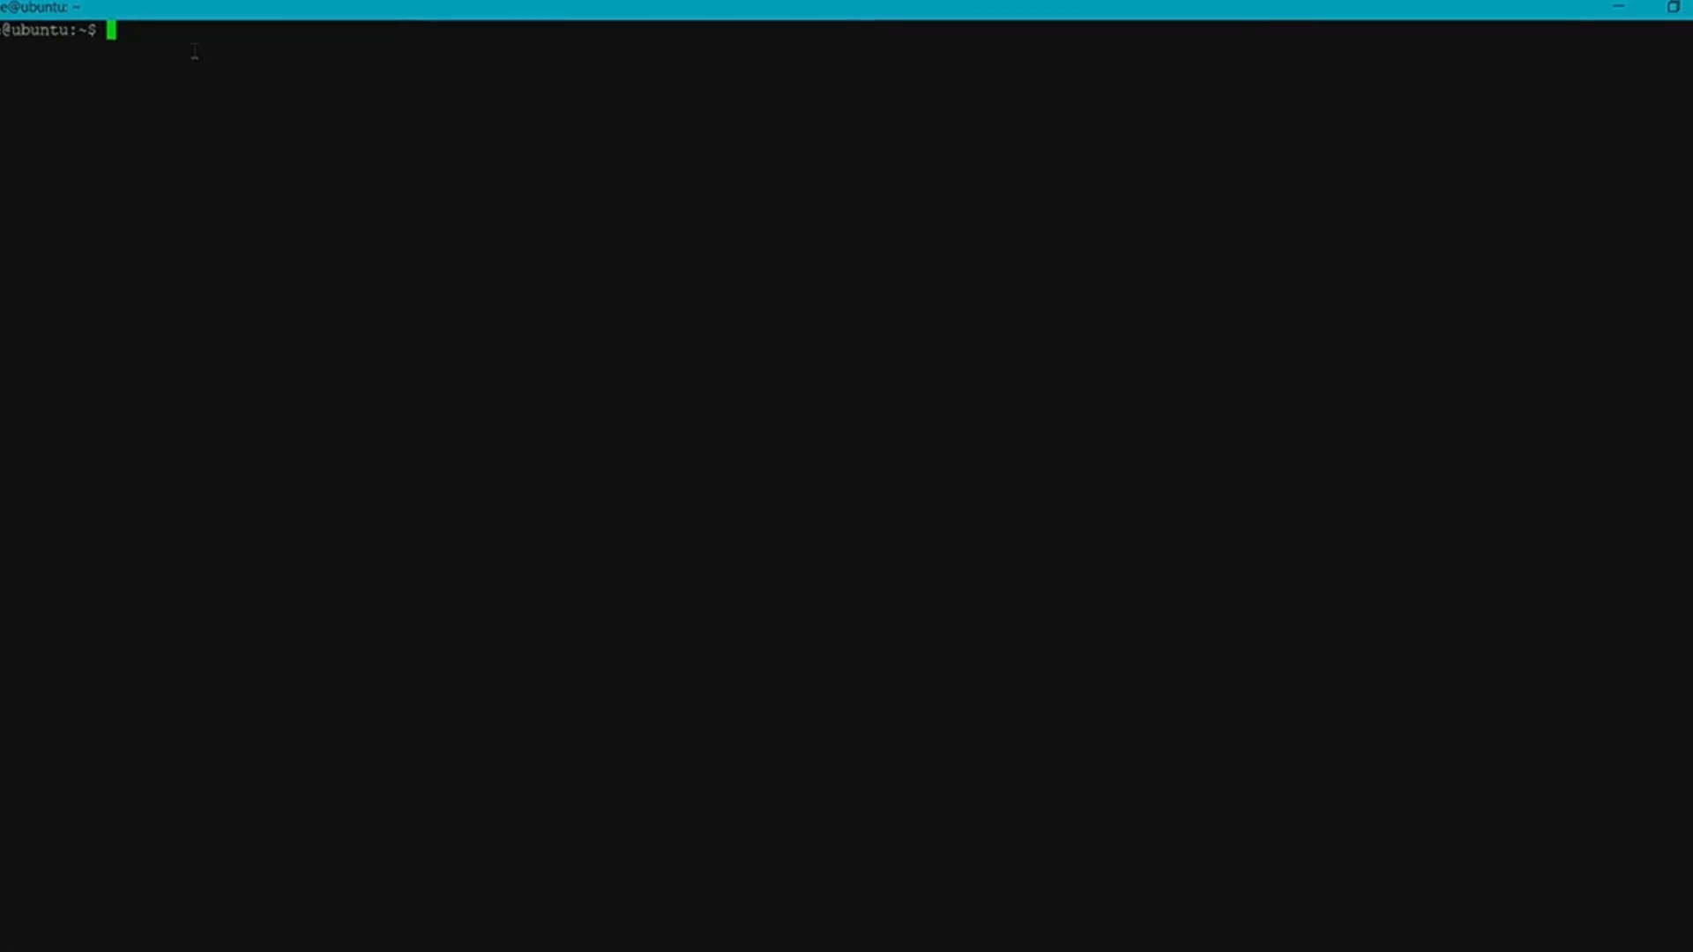
type("sudo")
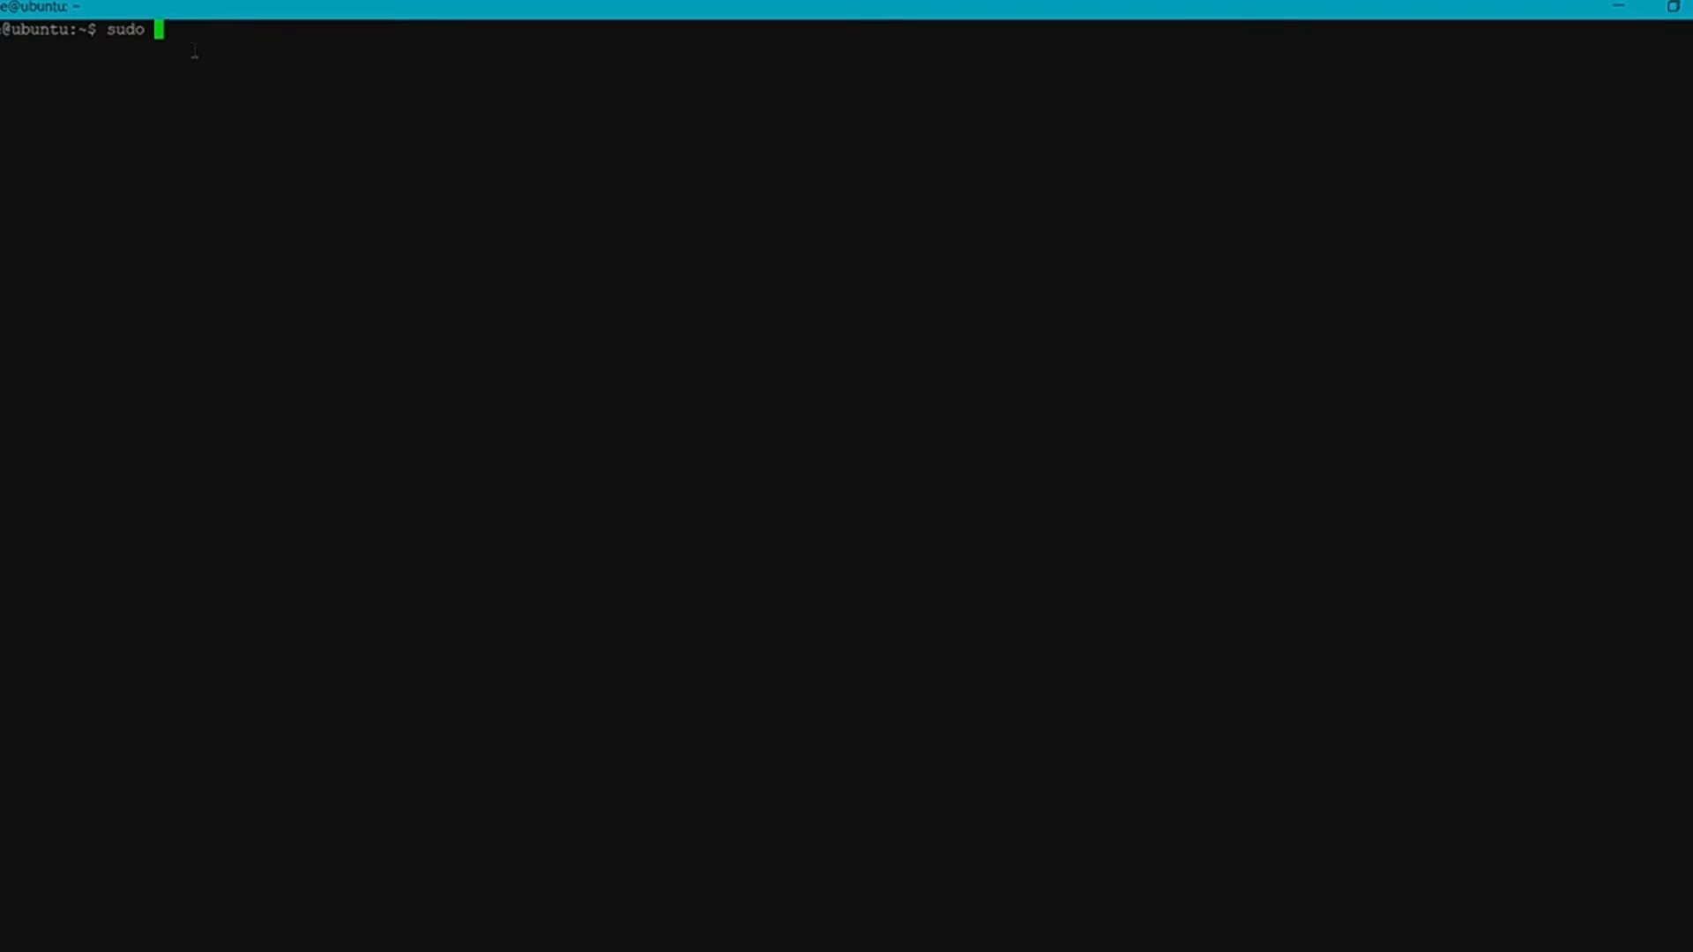
type("service sm")
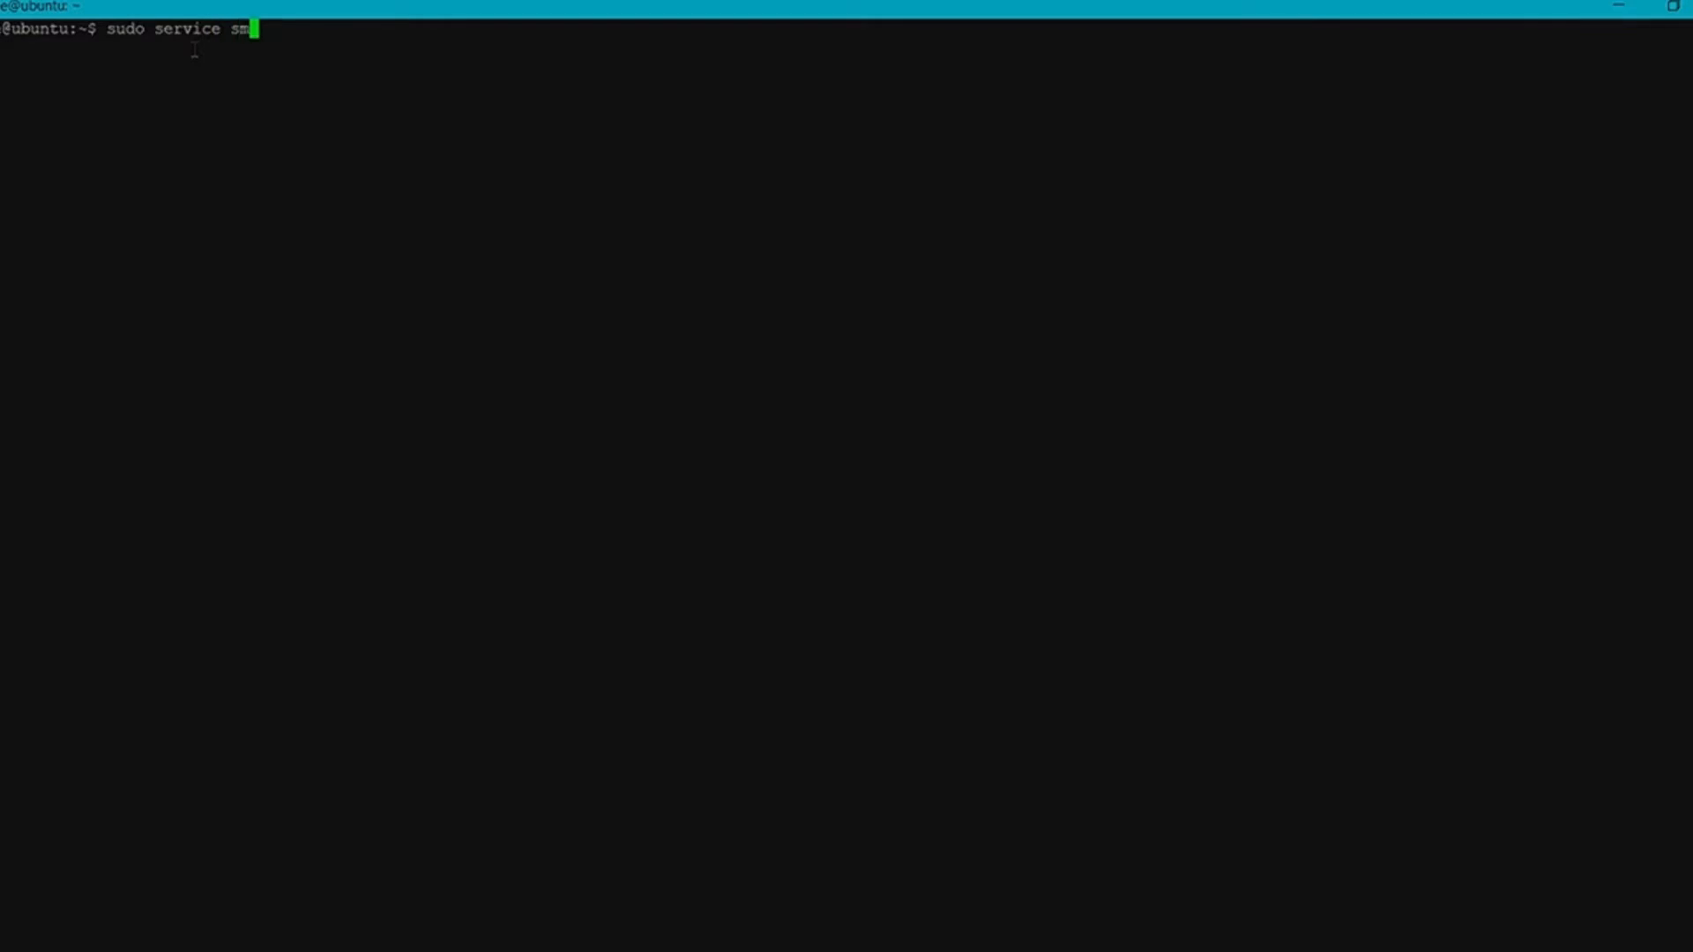
type("bd sto")
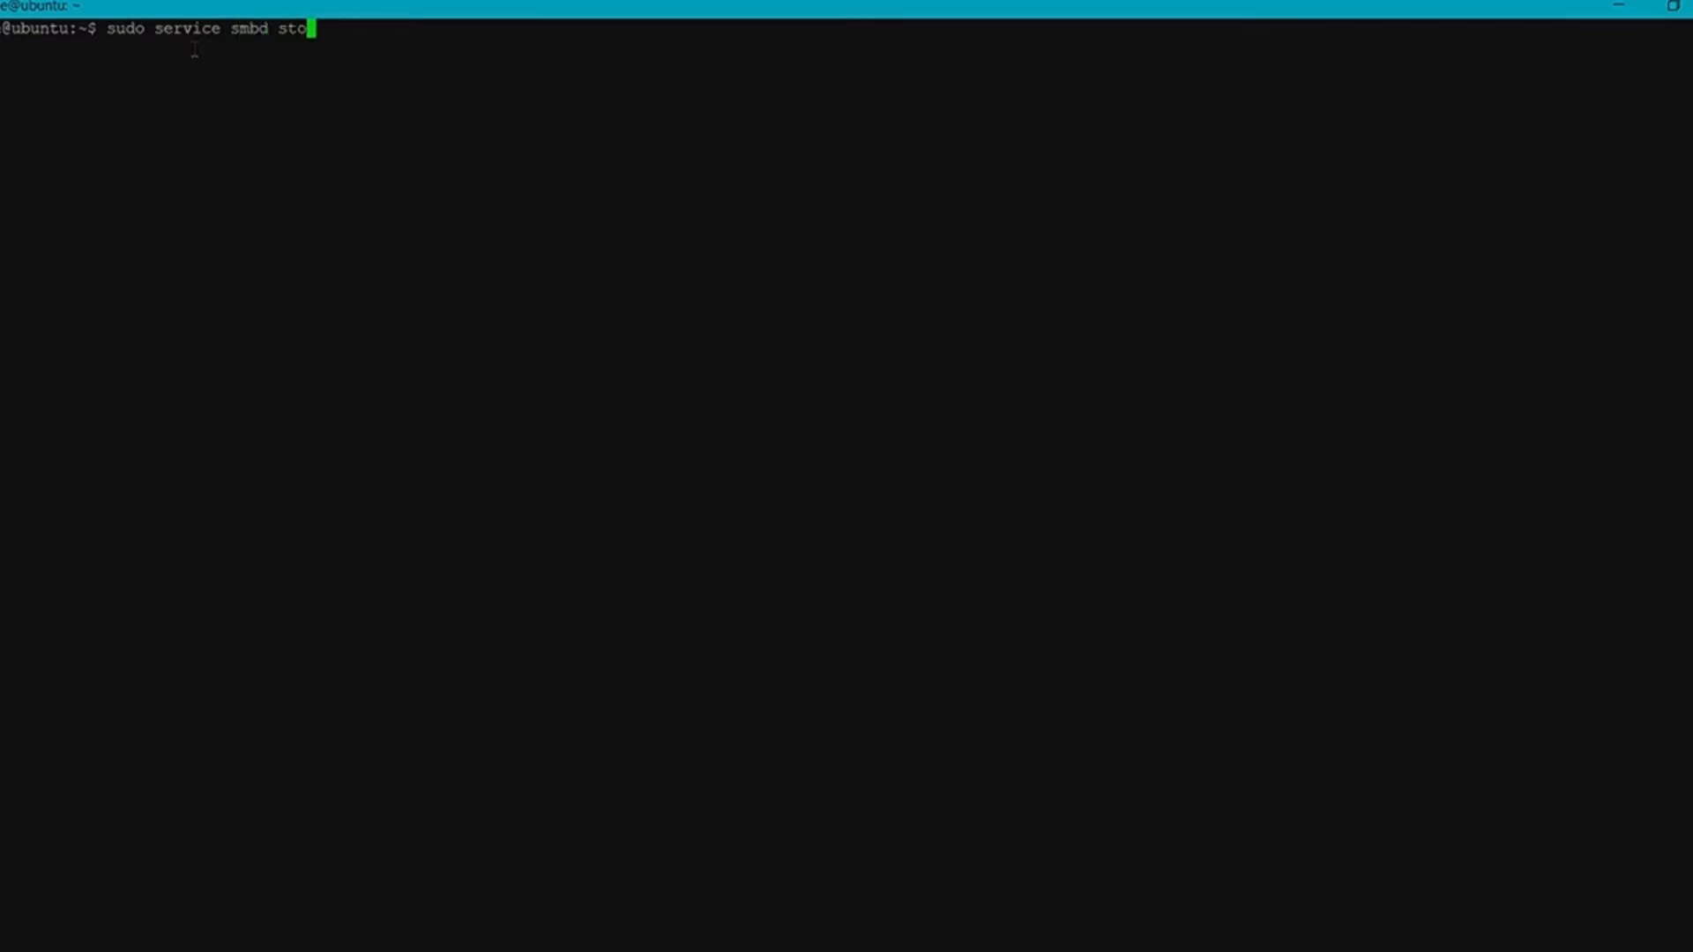
type("p")
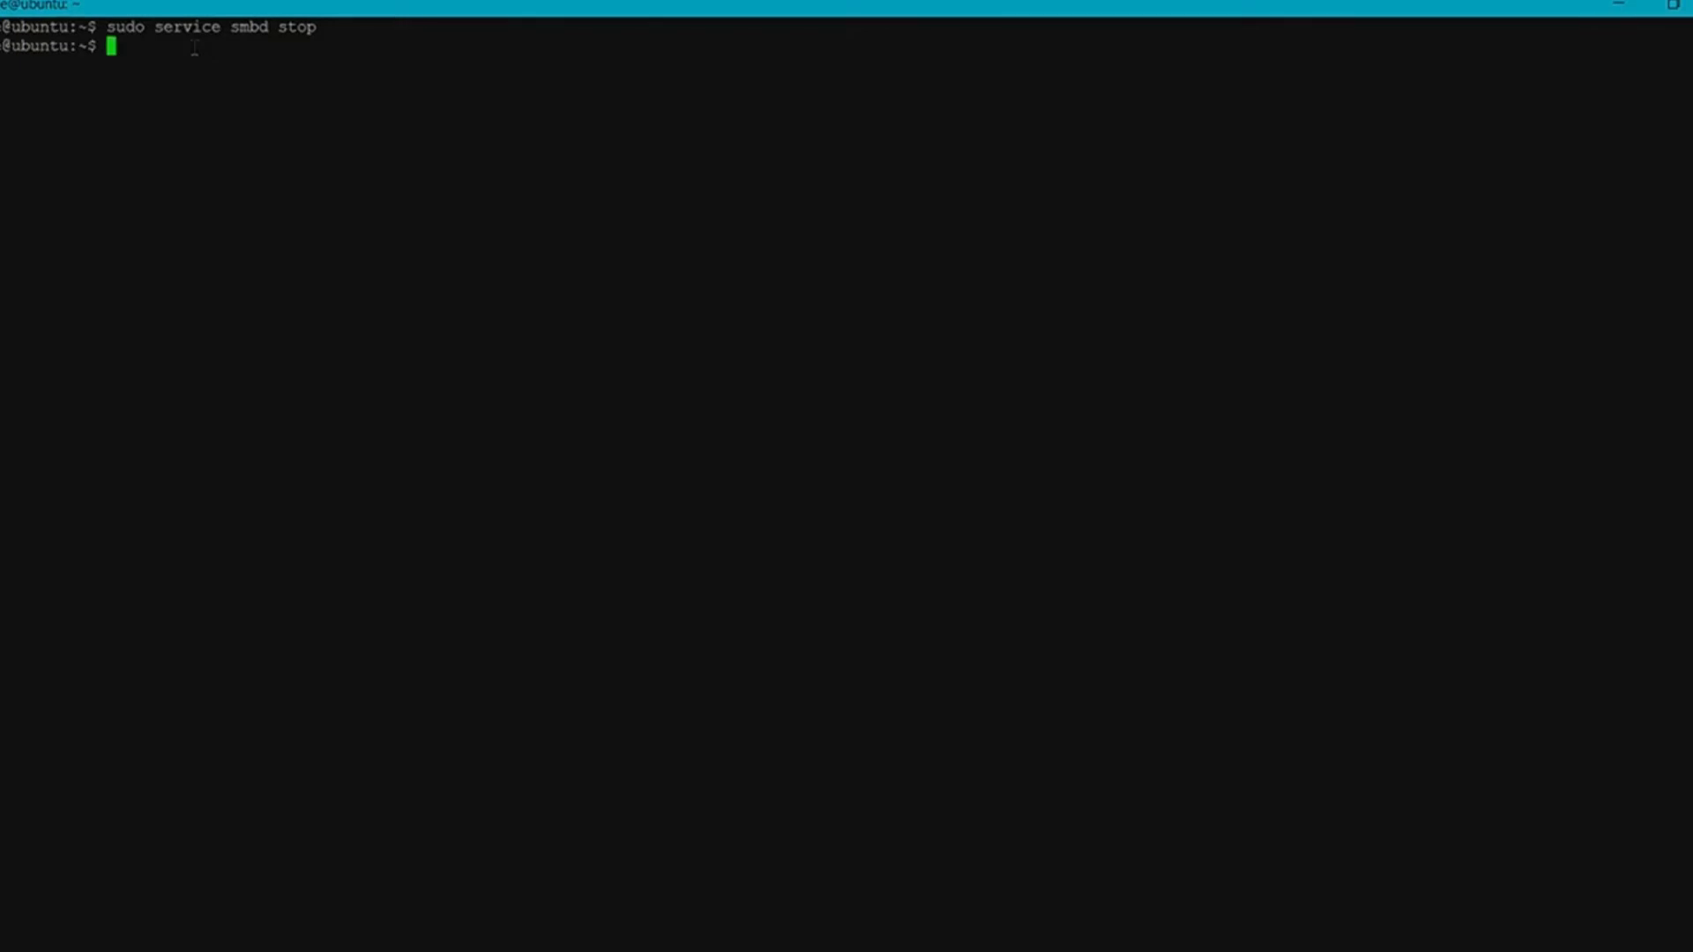
type("sudo")
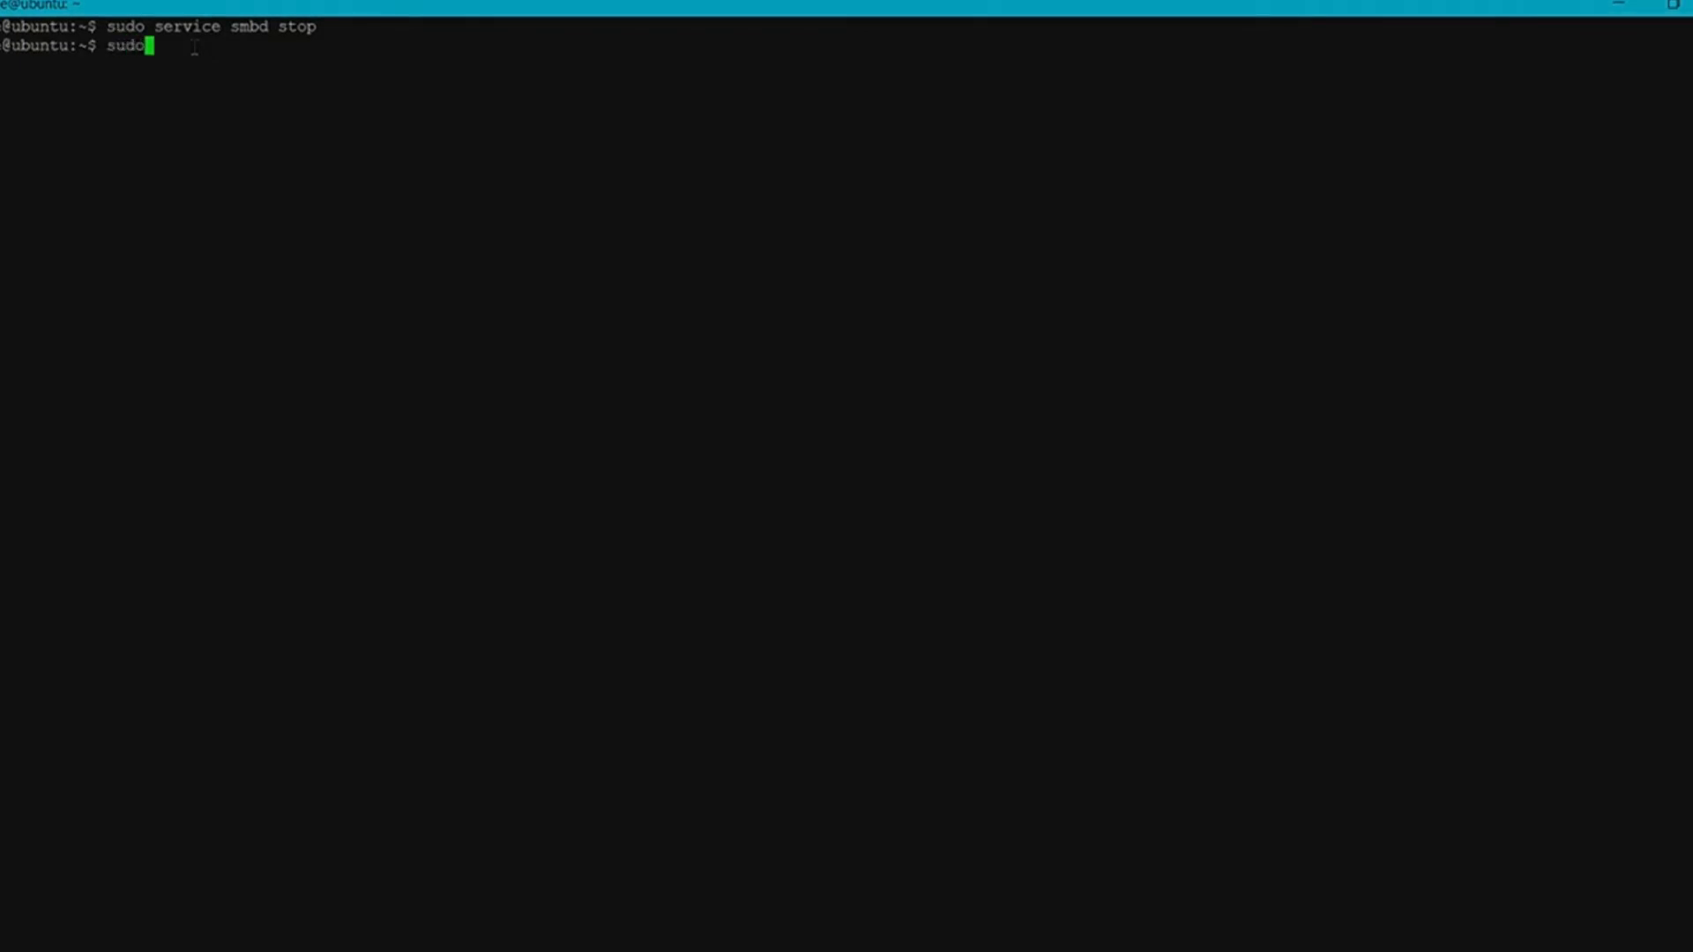
type("apt-g")
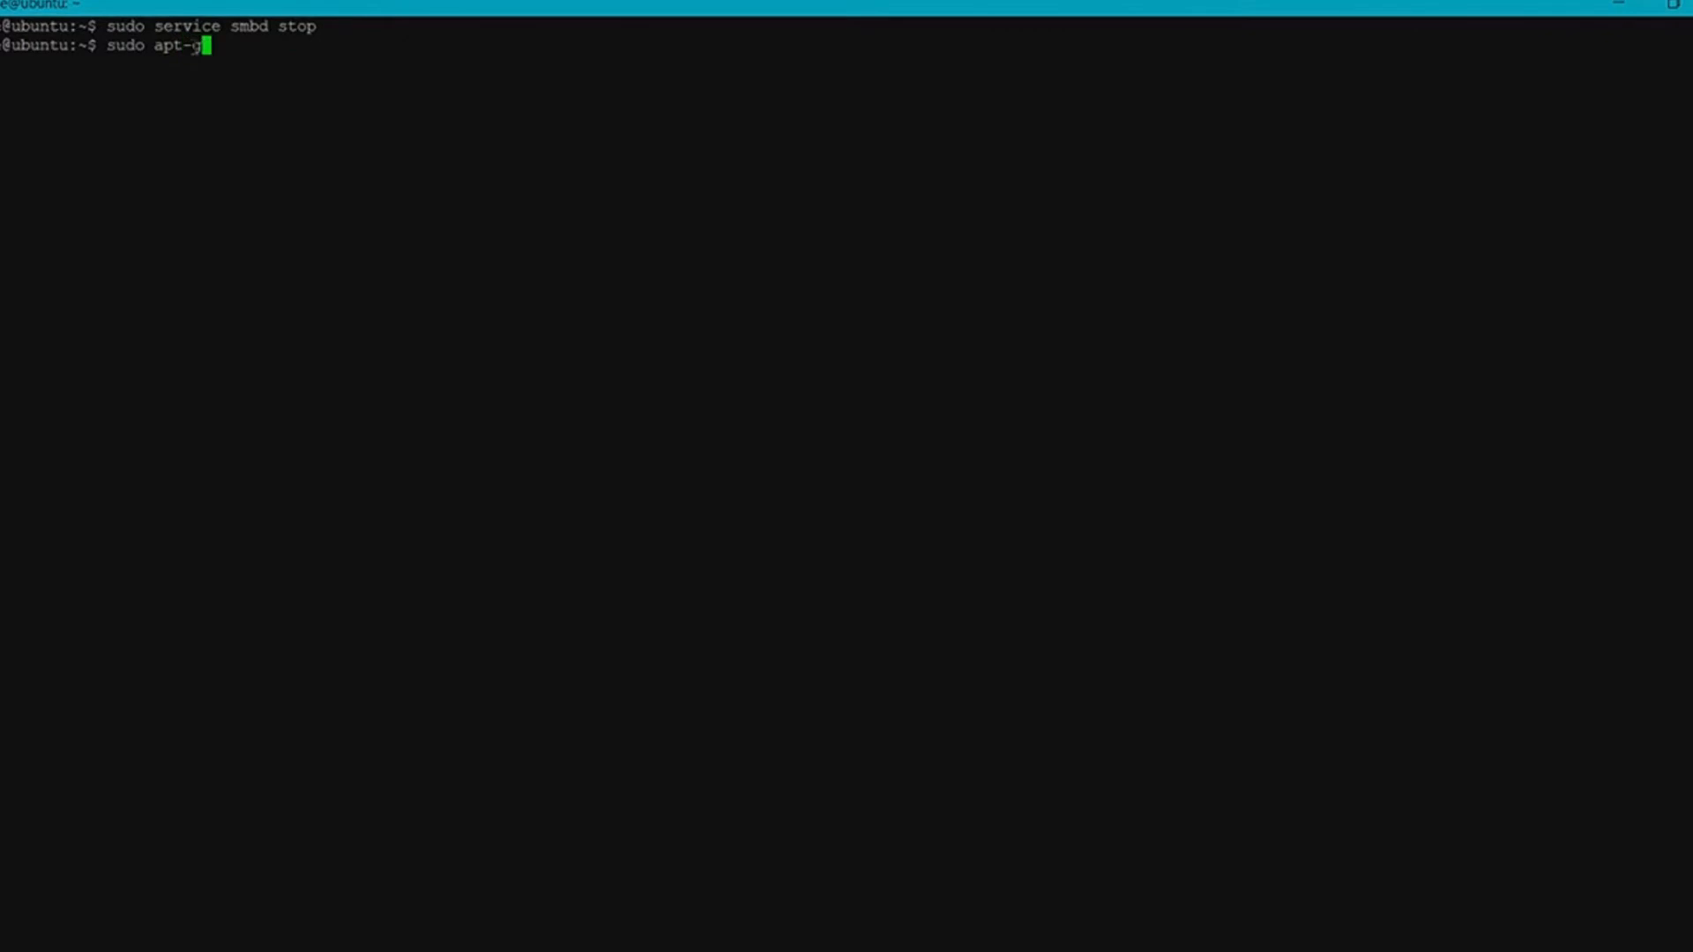
type("et remo")
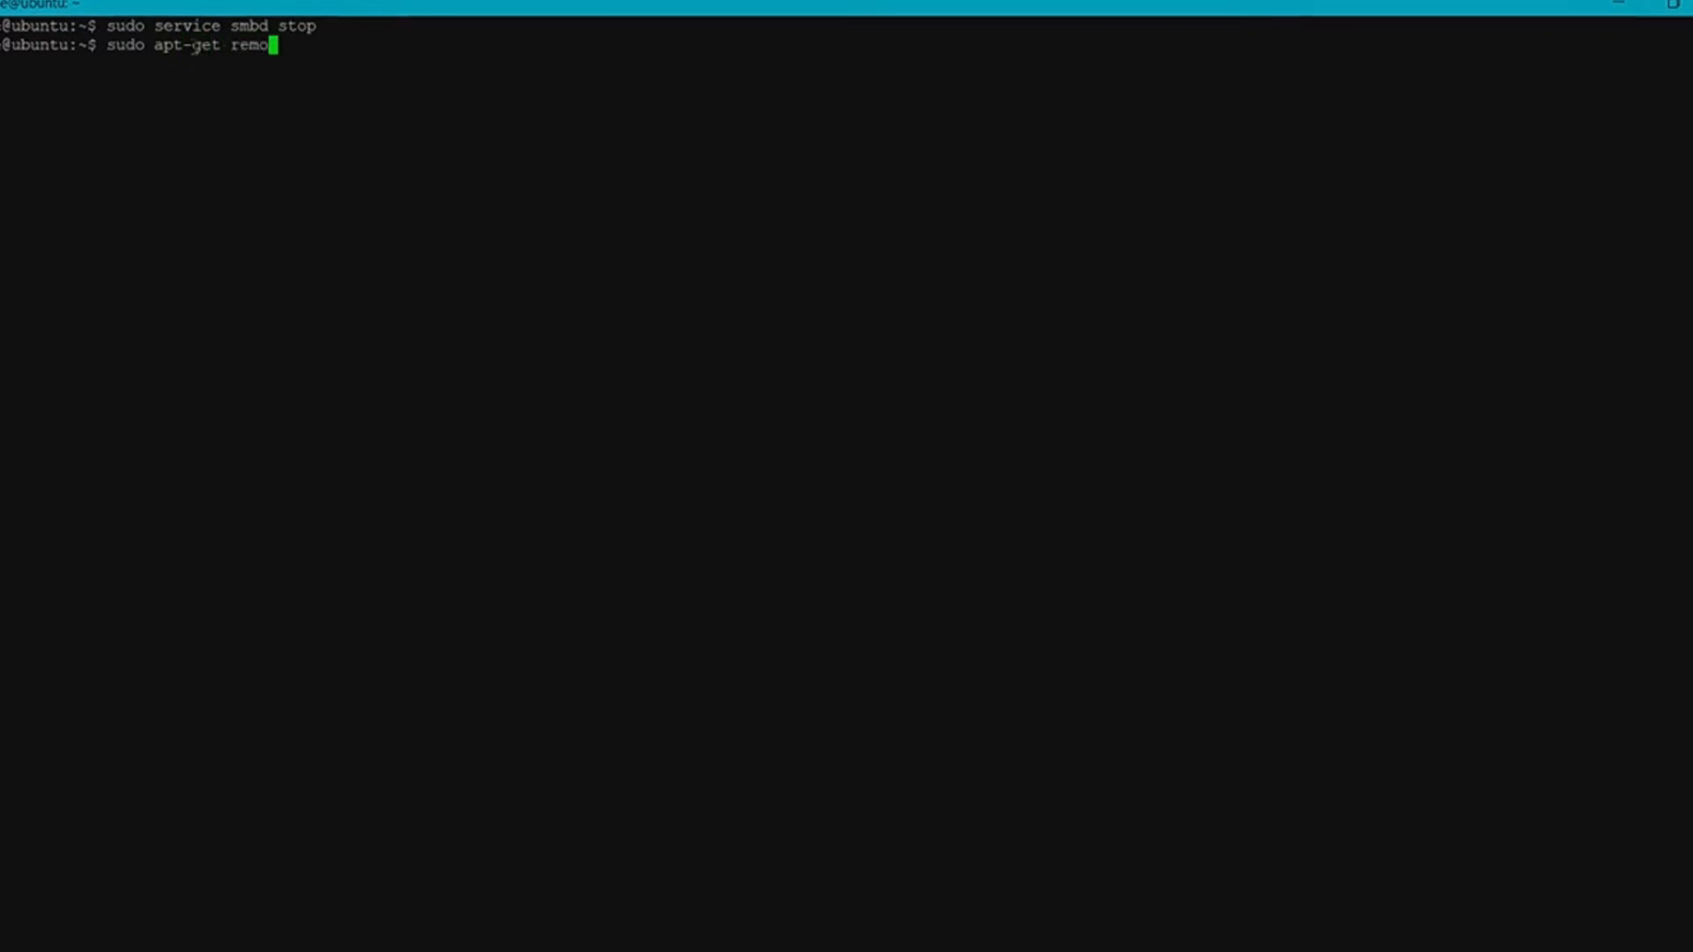
type("ve")
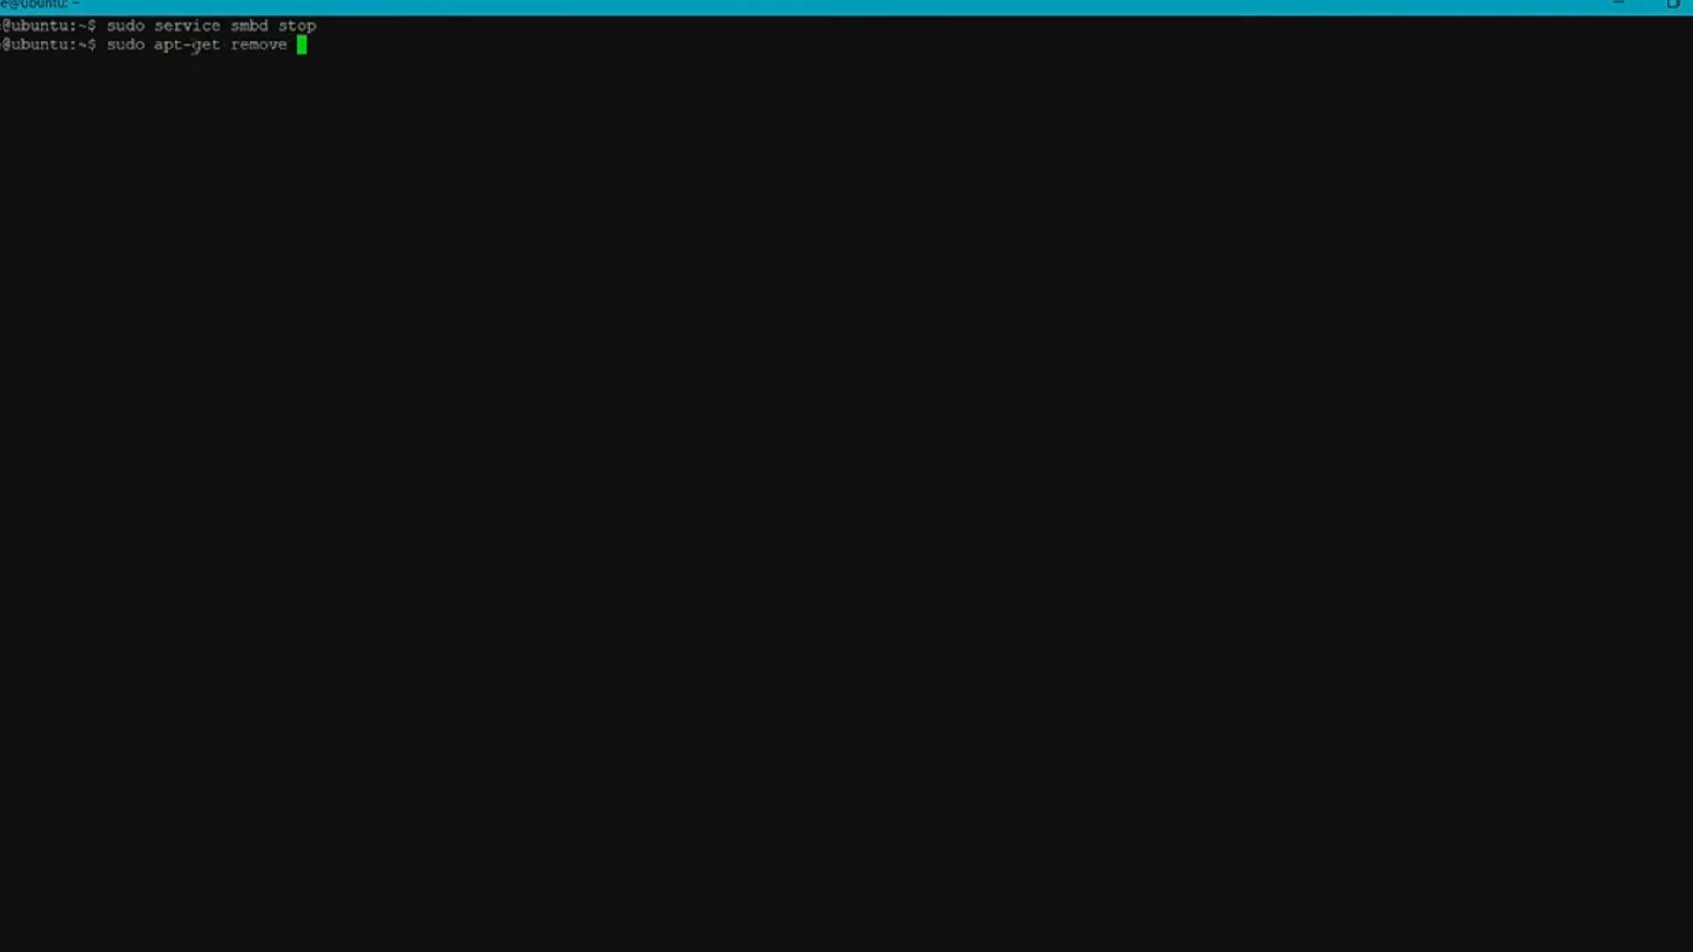
type("samba --")
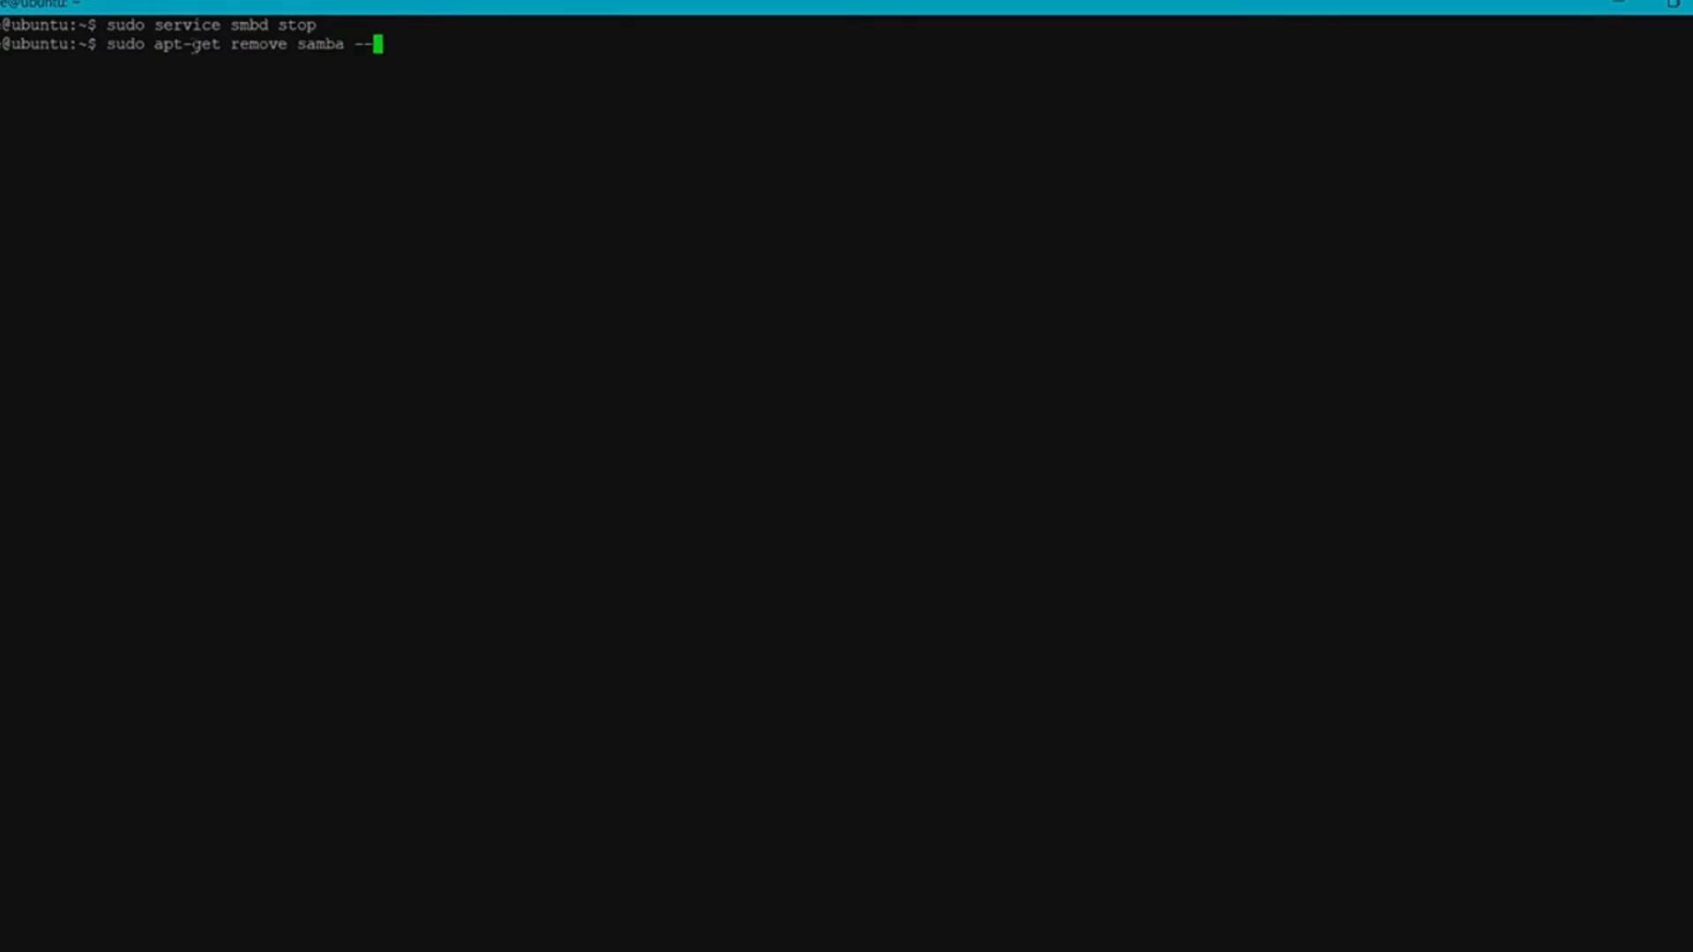
type("purge -y")
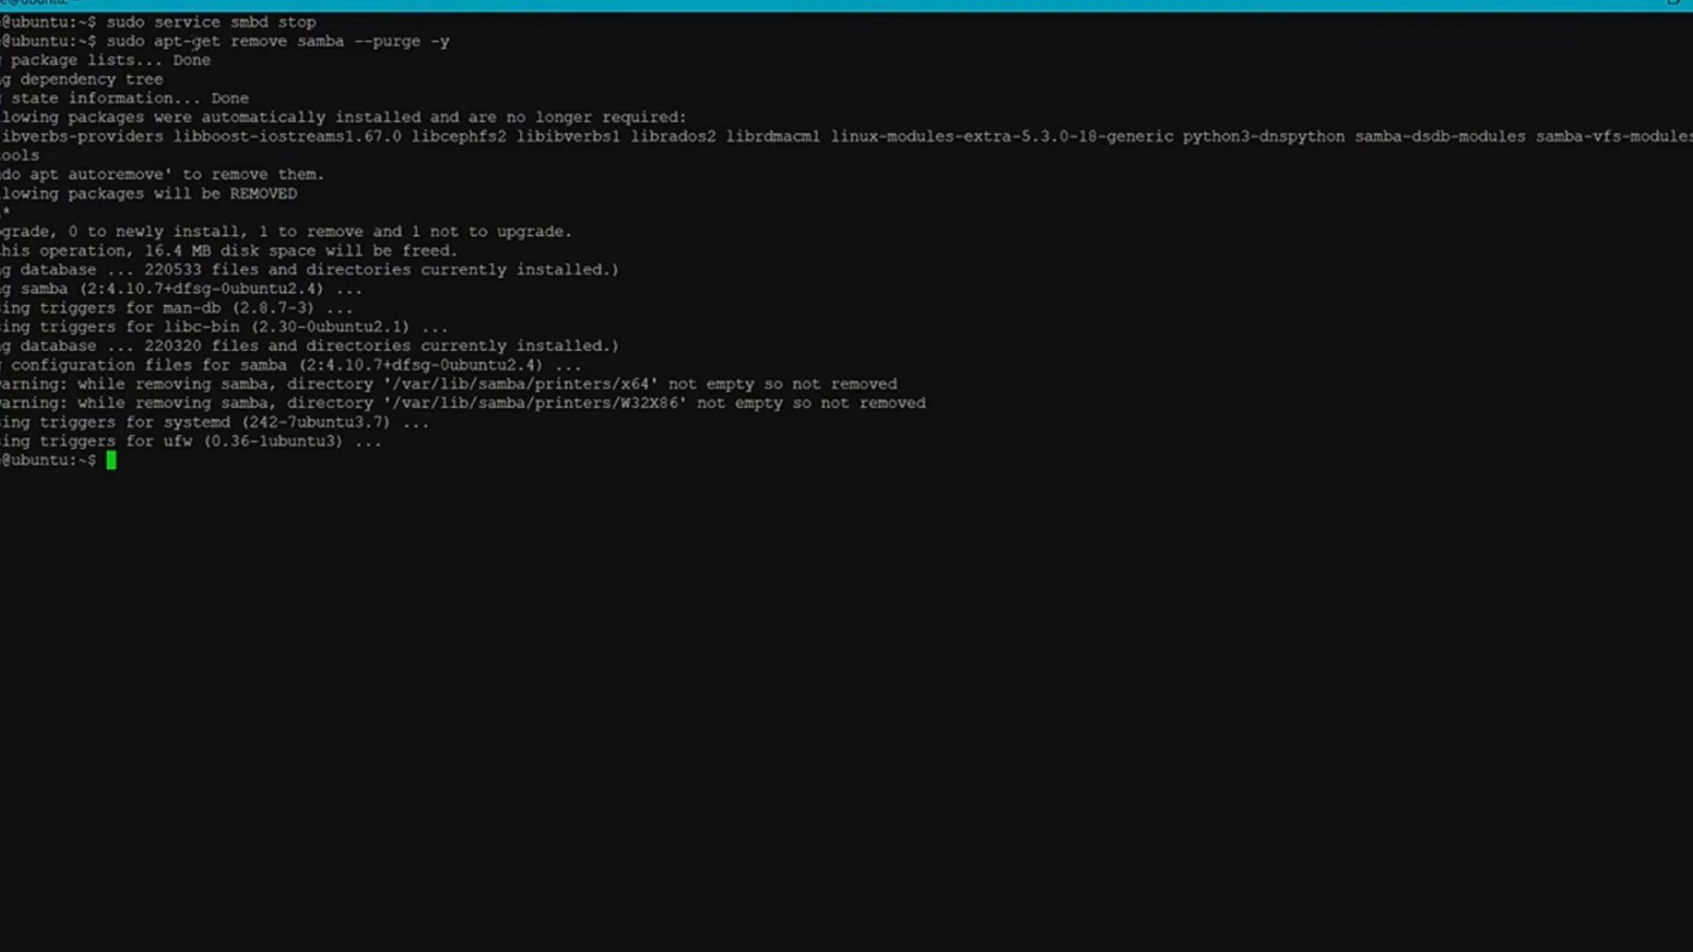
type("su")
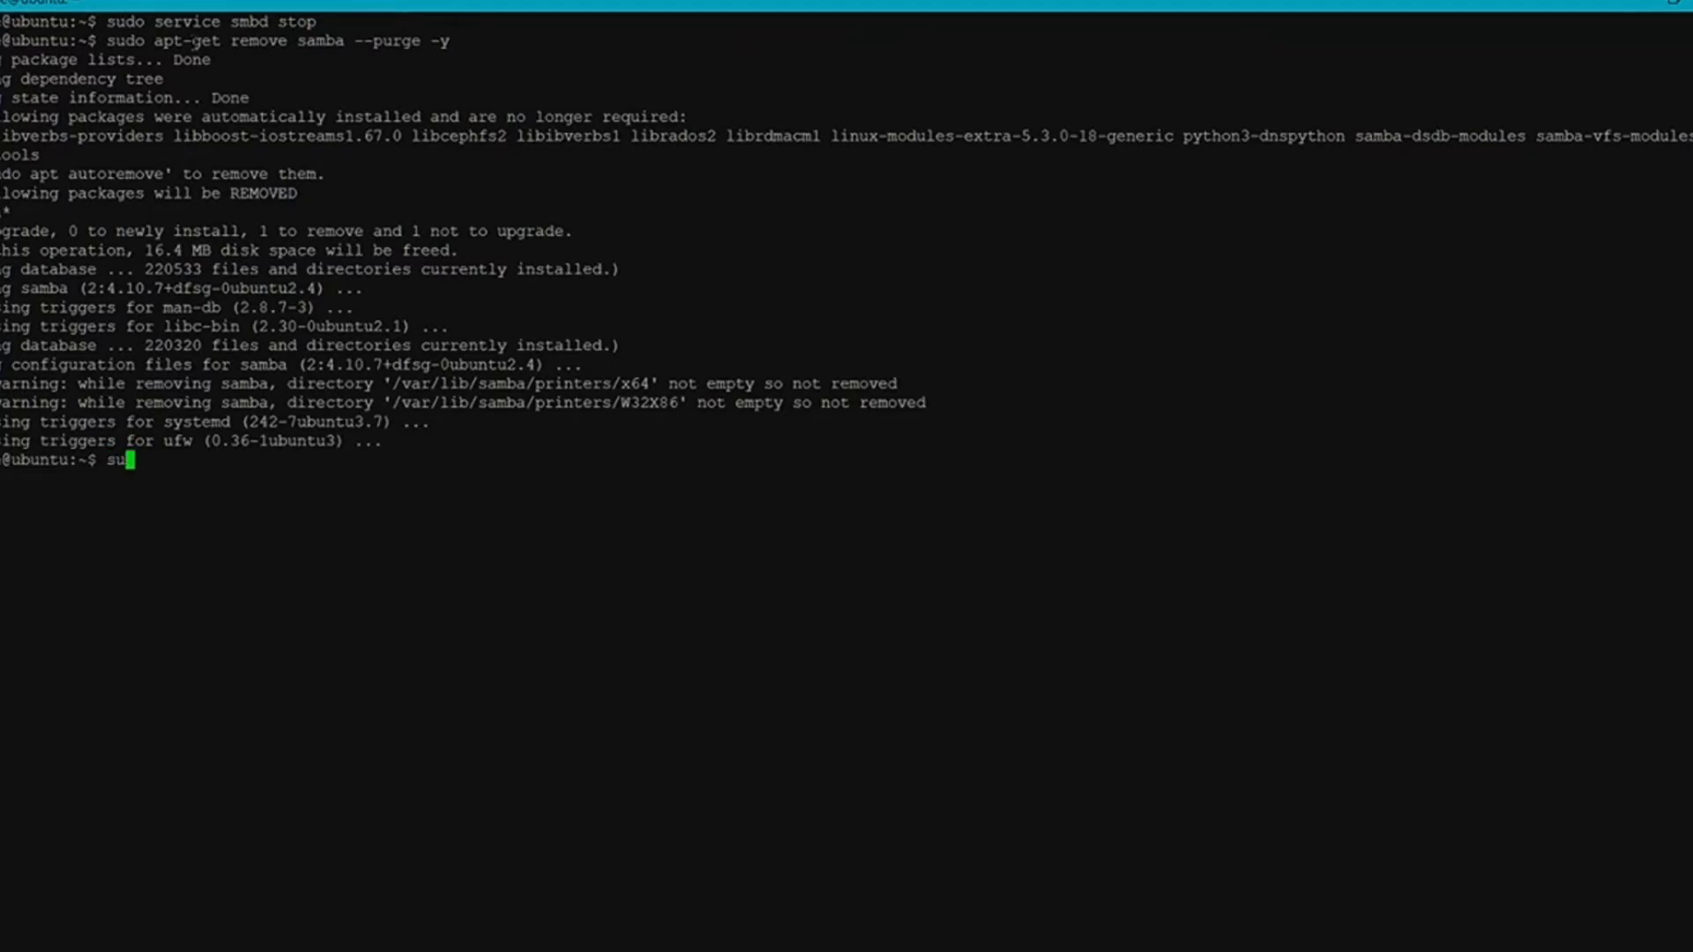
type("do")
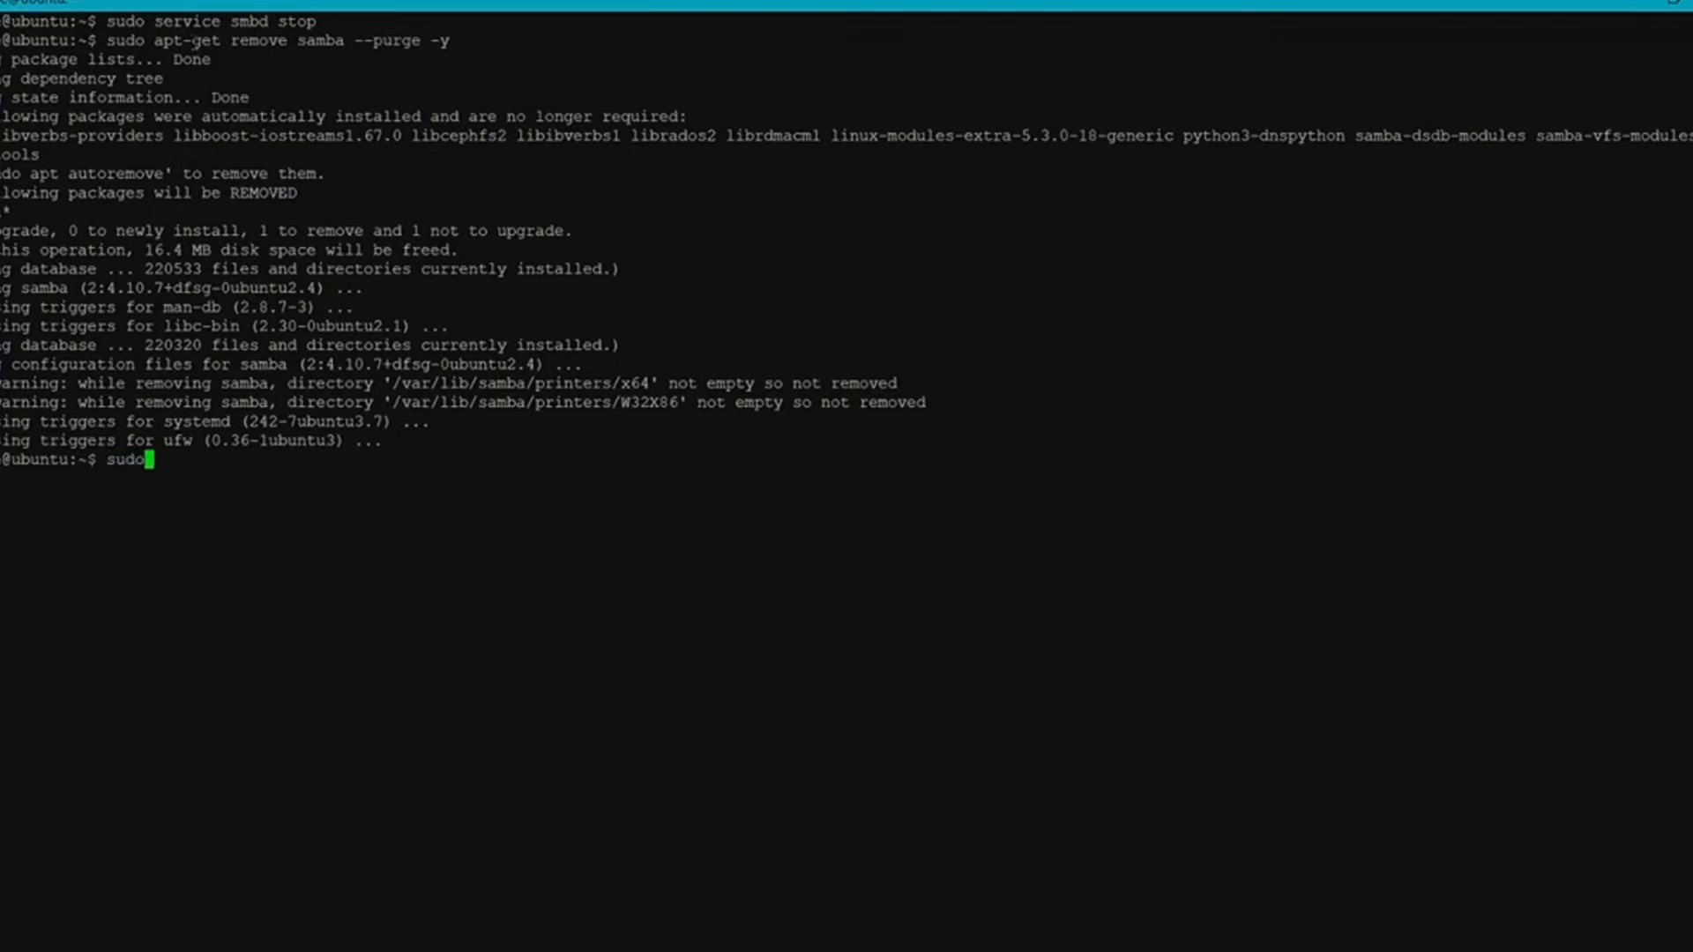
type("apt-")
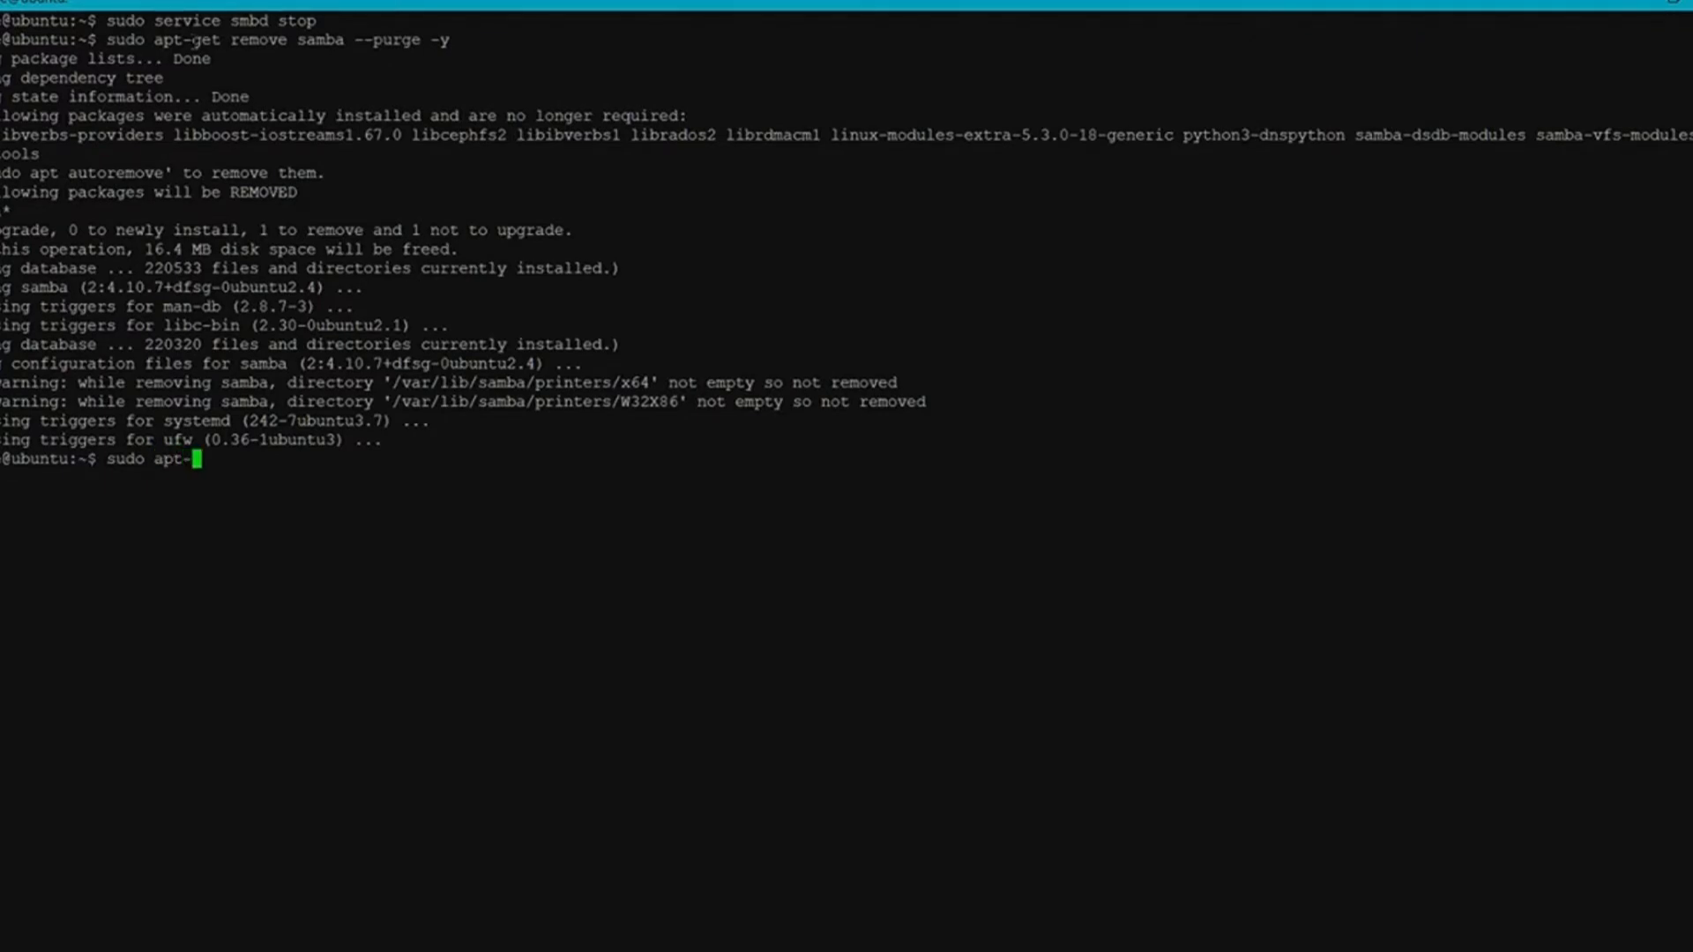
type("get r")
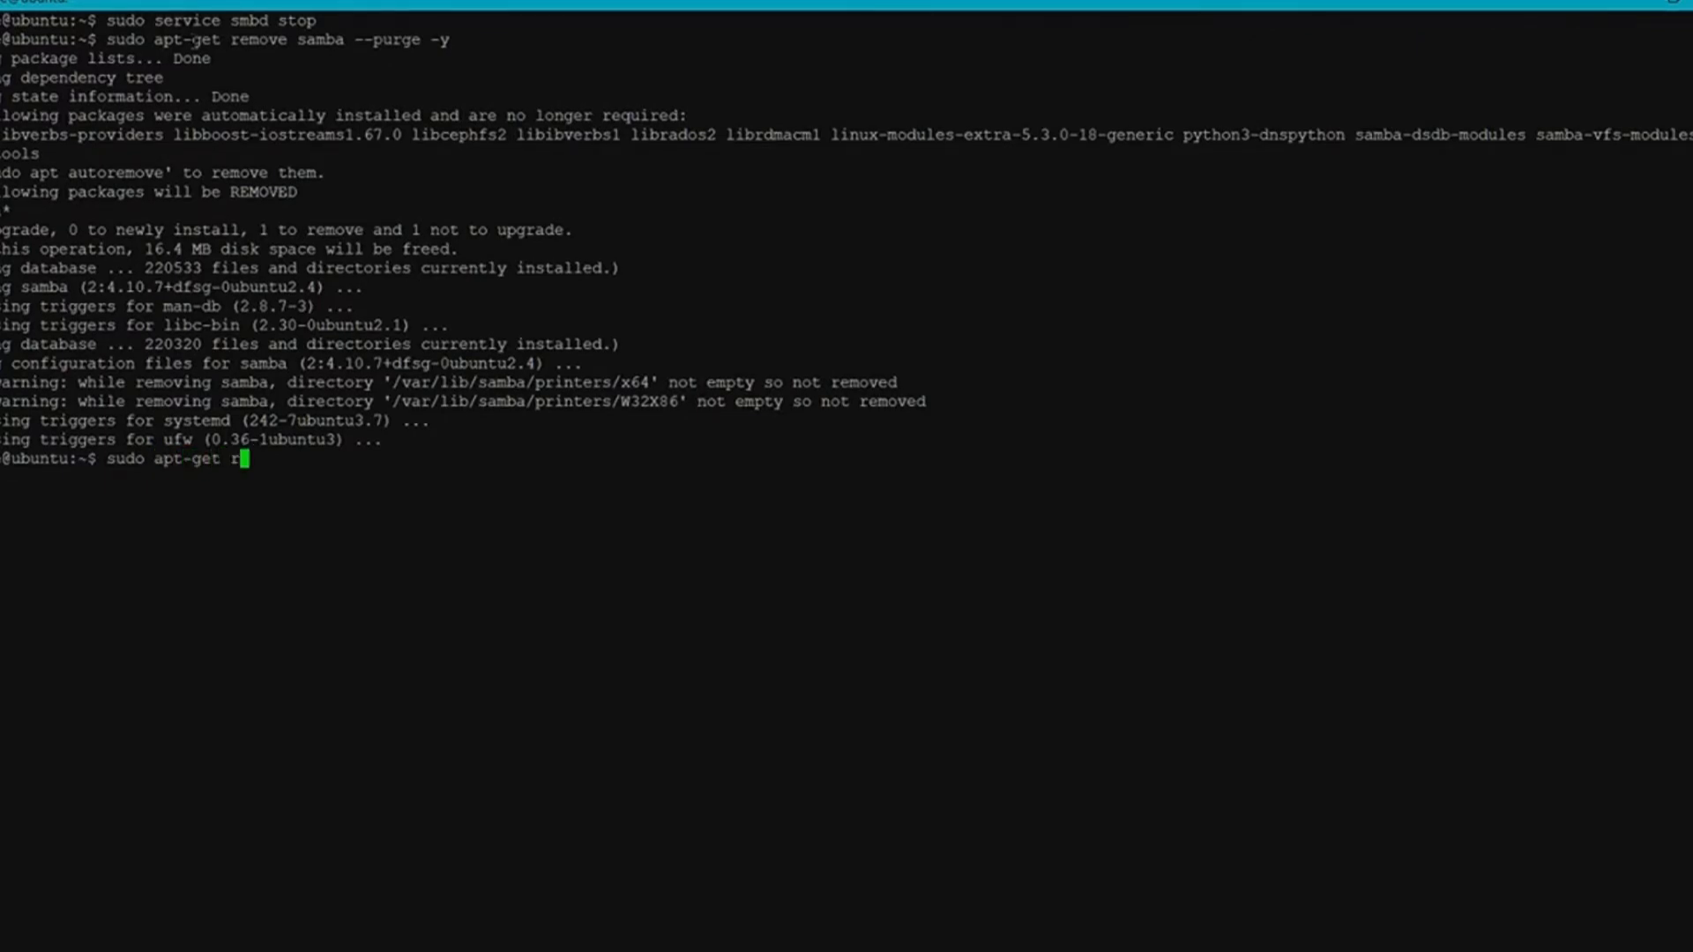
type("emove")
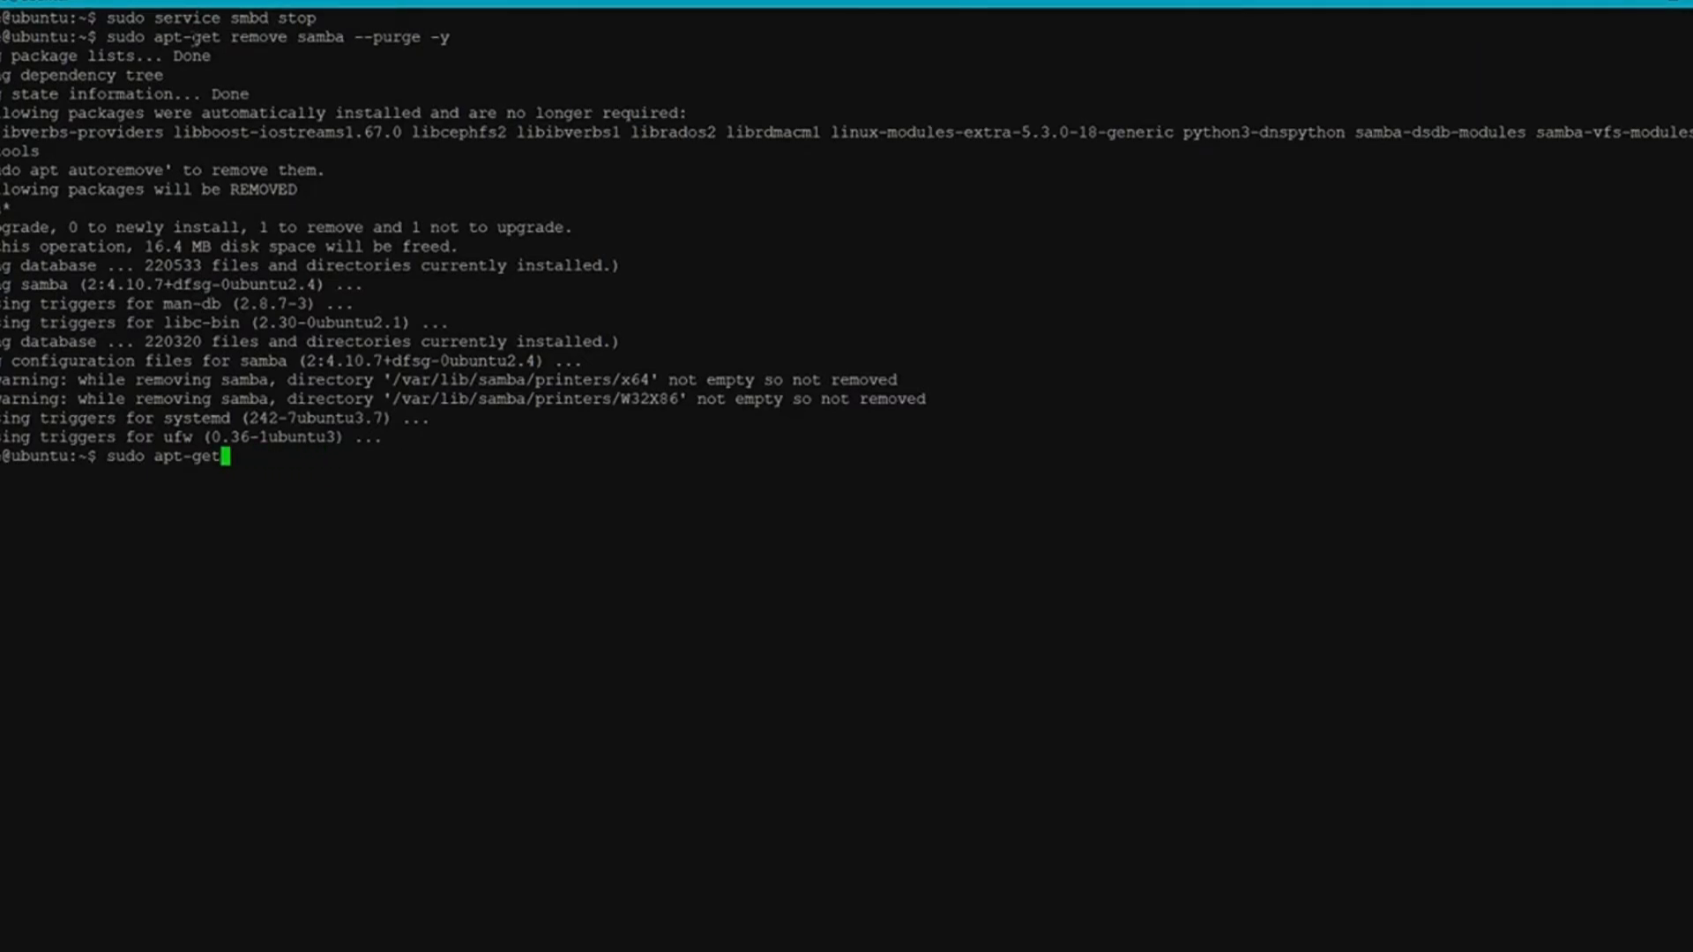
type("au")
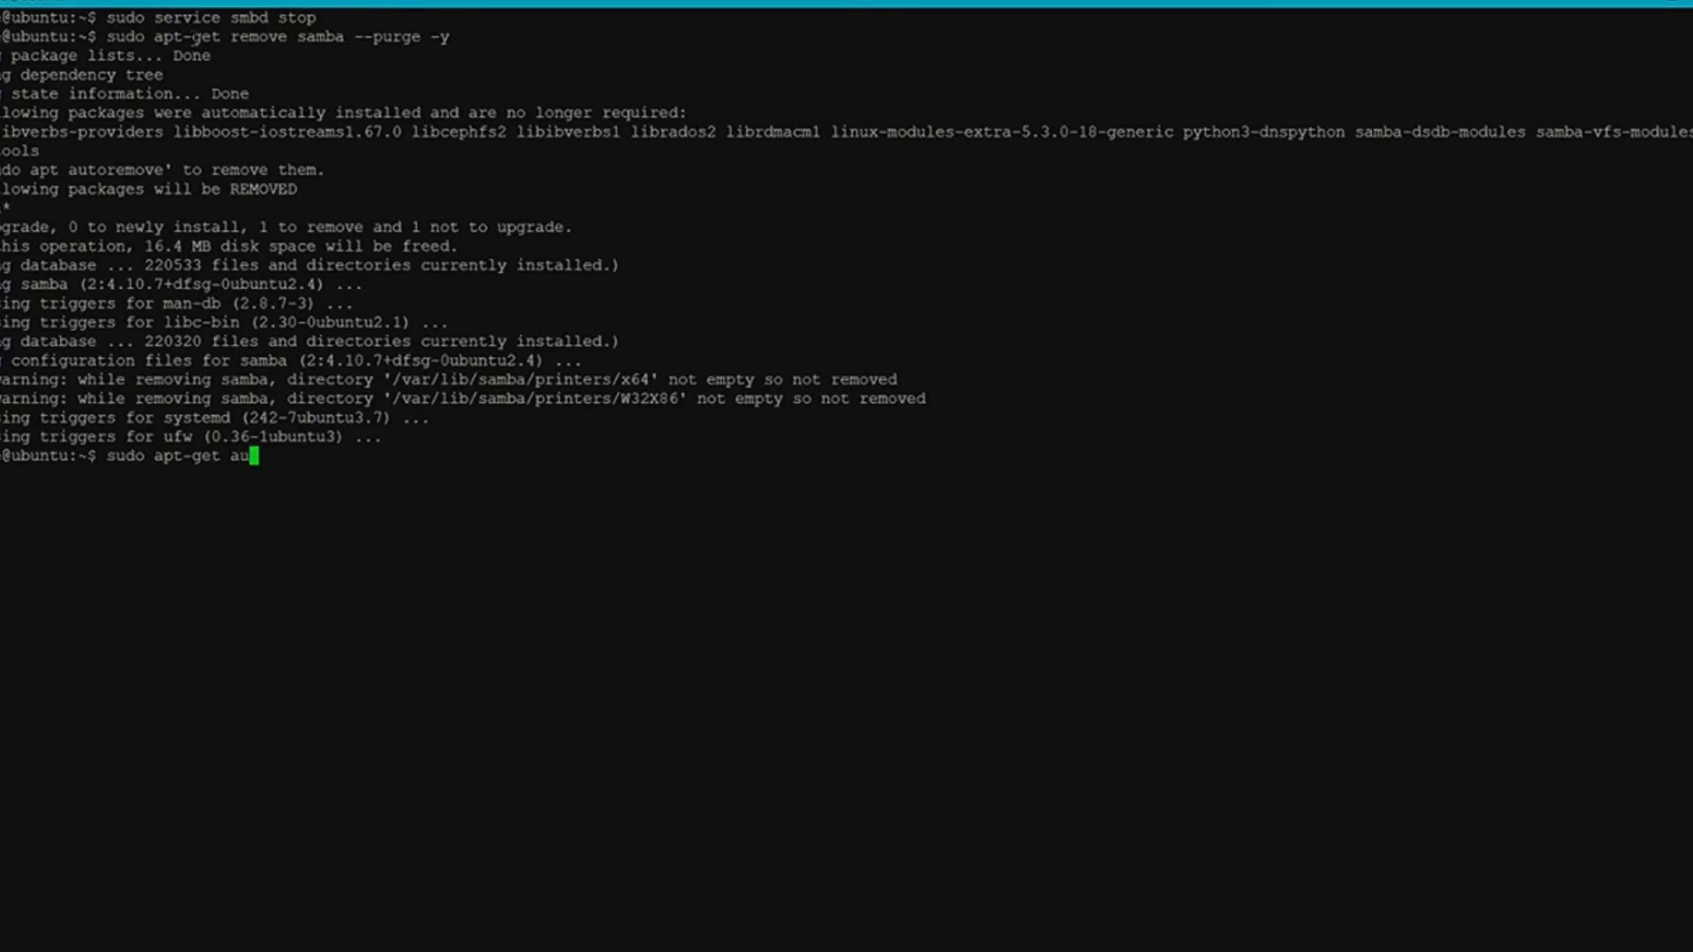
type("to")
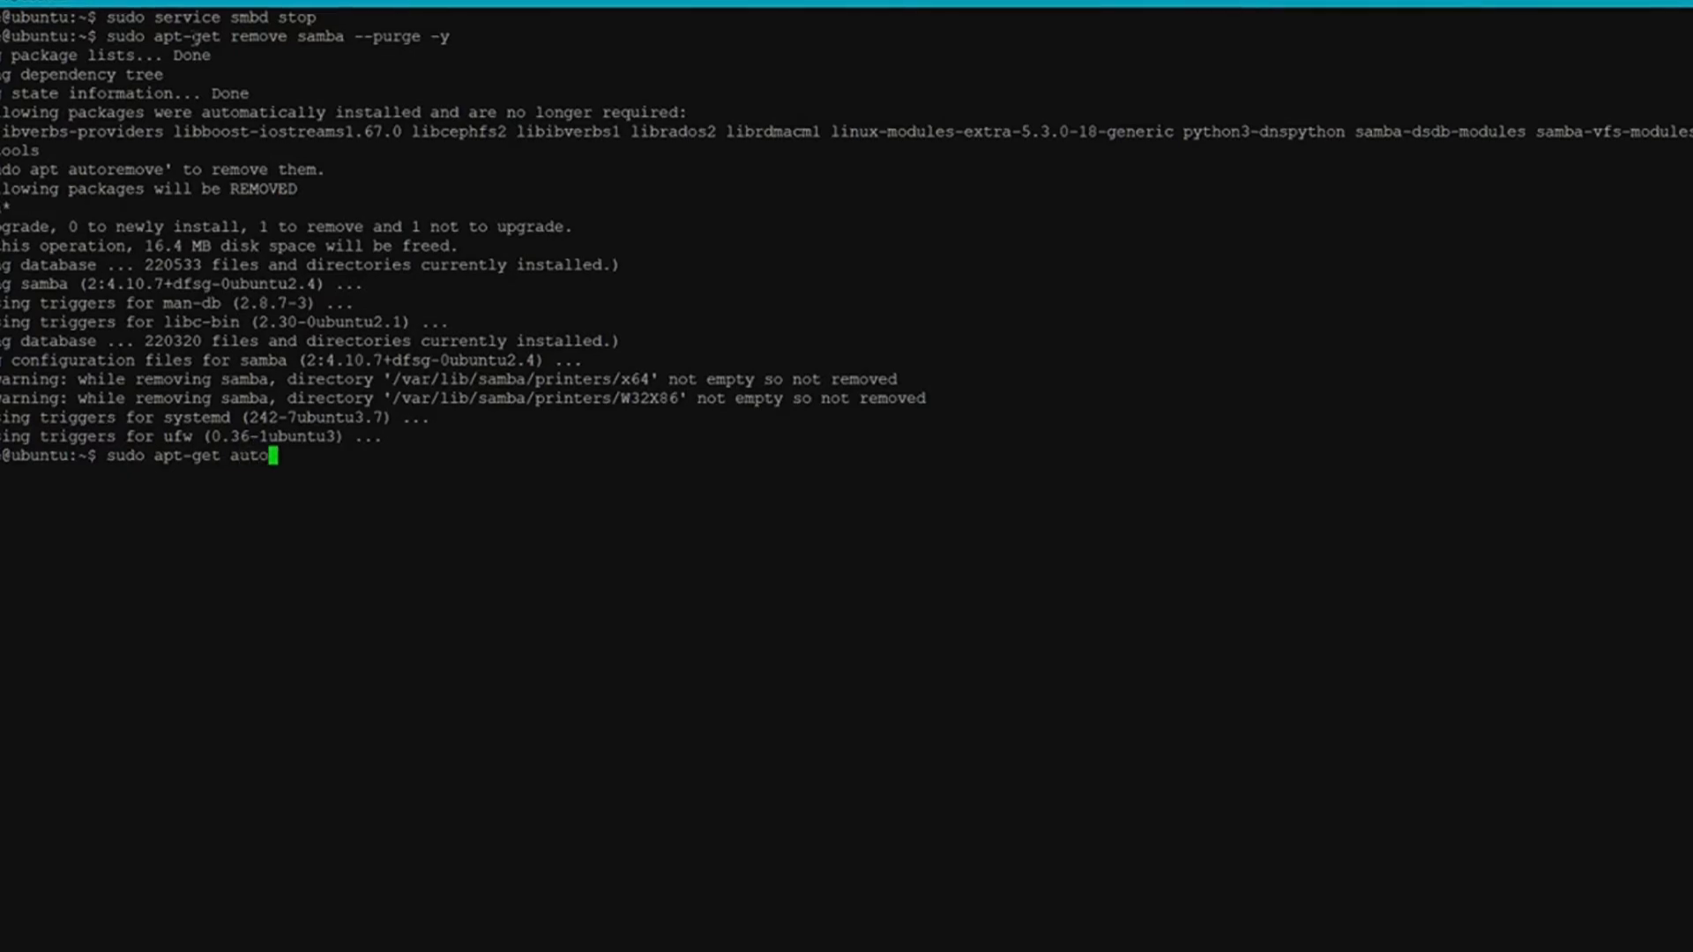
type("remove")
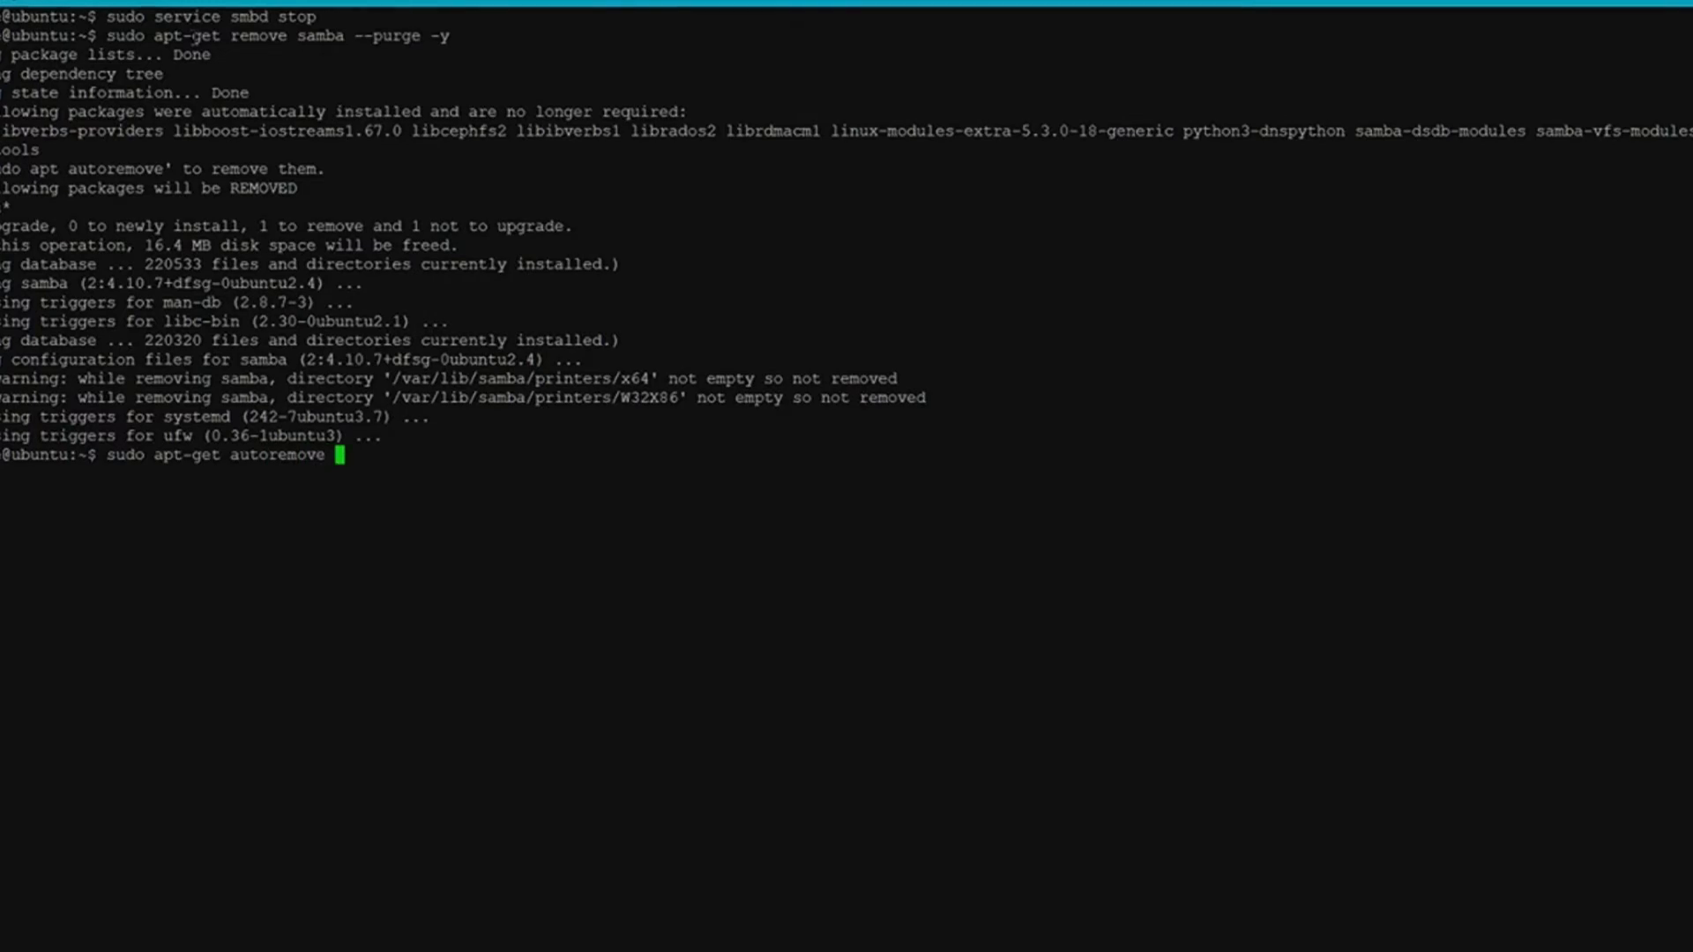
type("-")
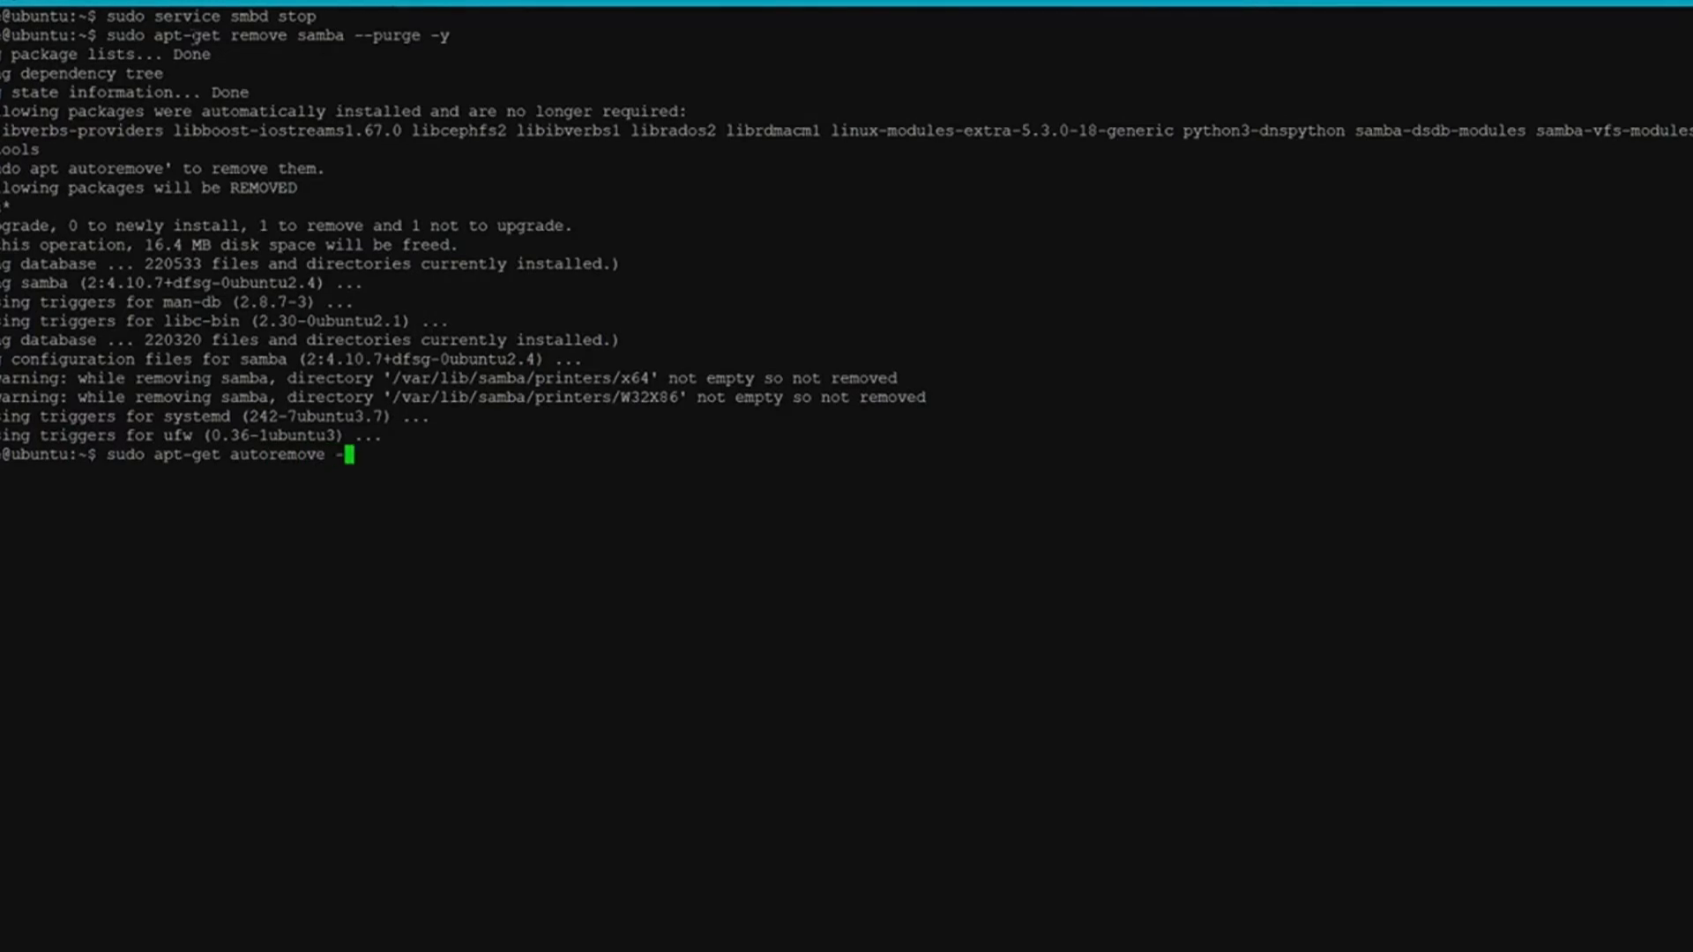
type("y")
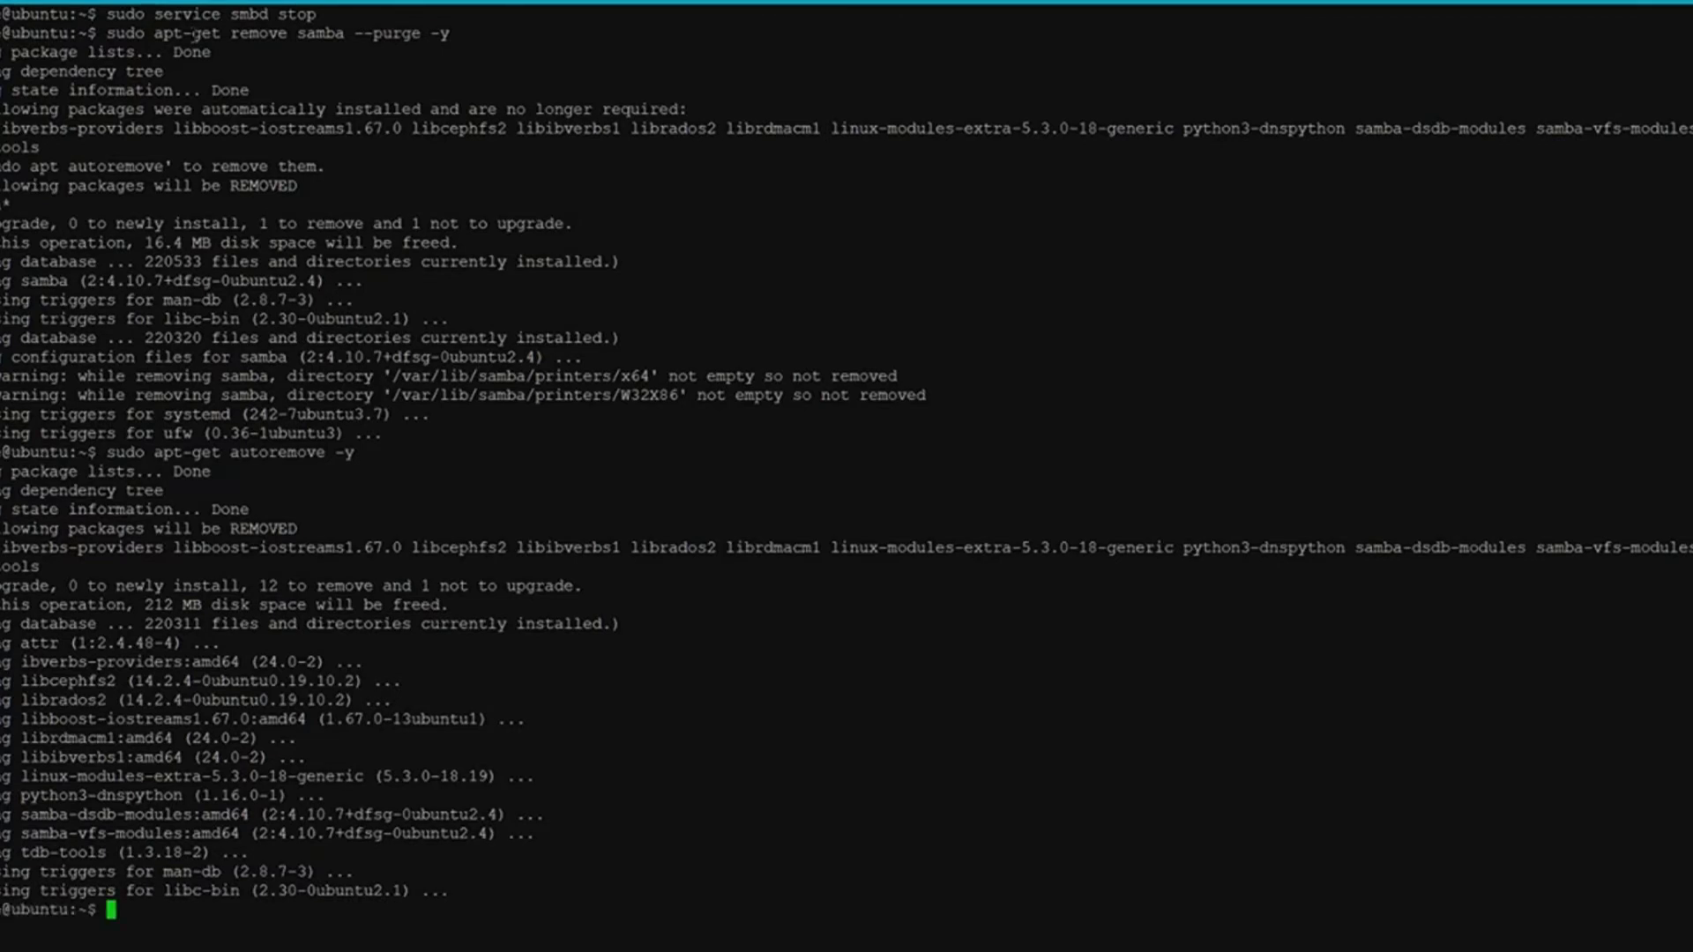
type("cd /")
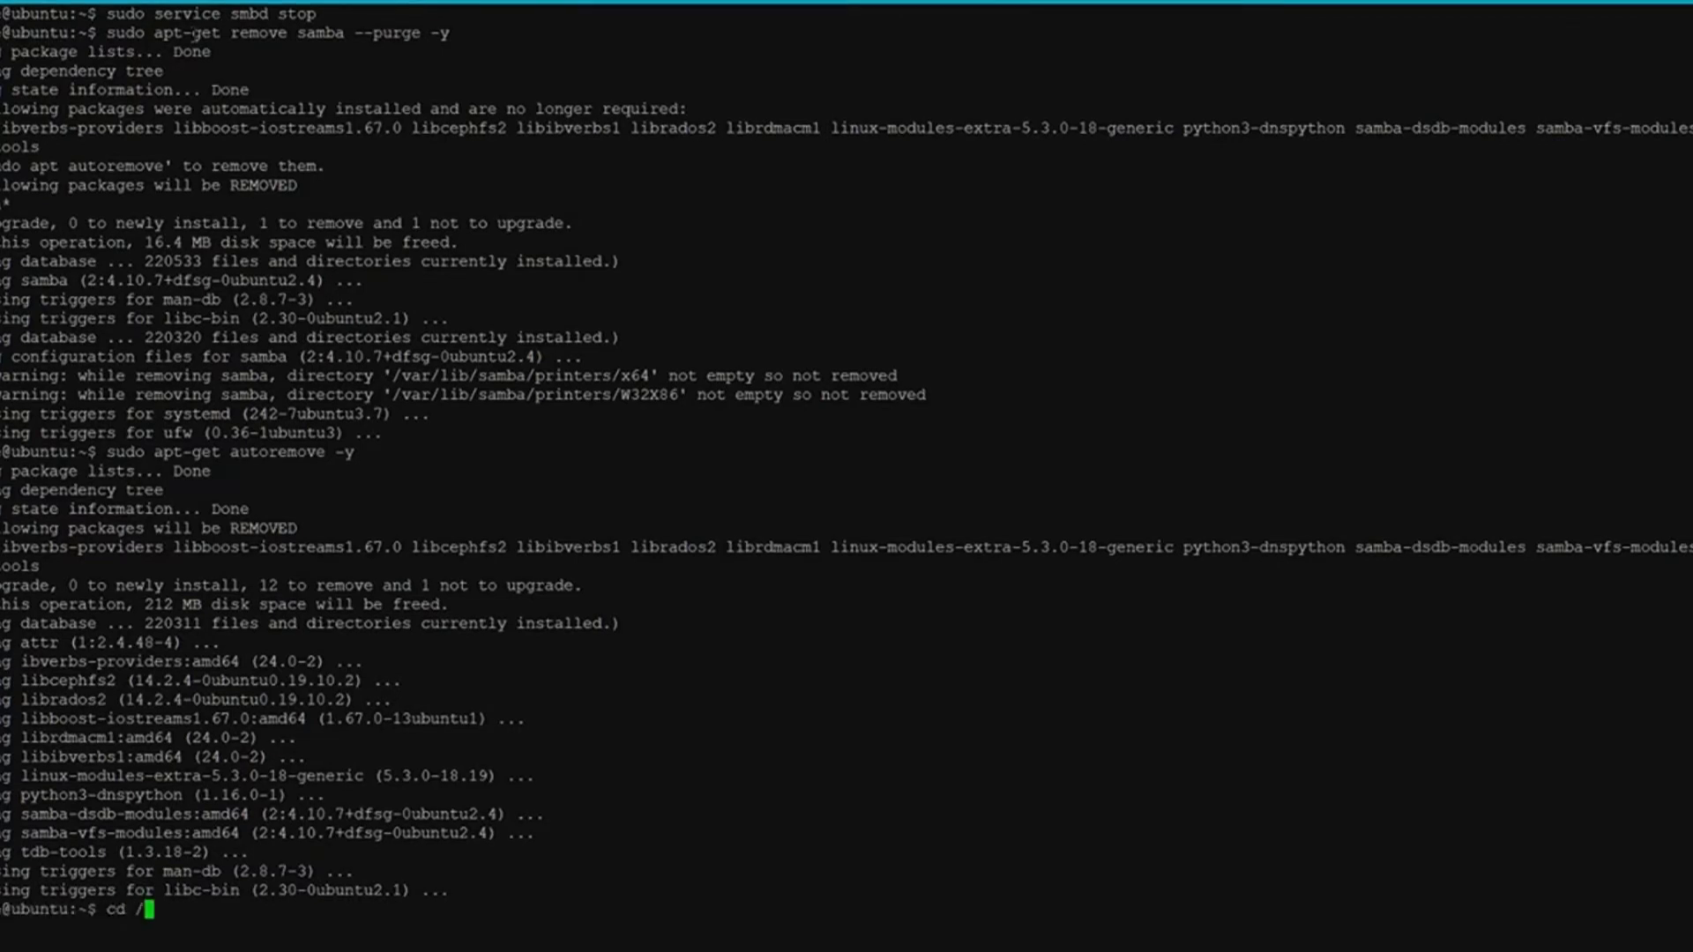
type("etc")
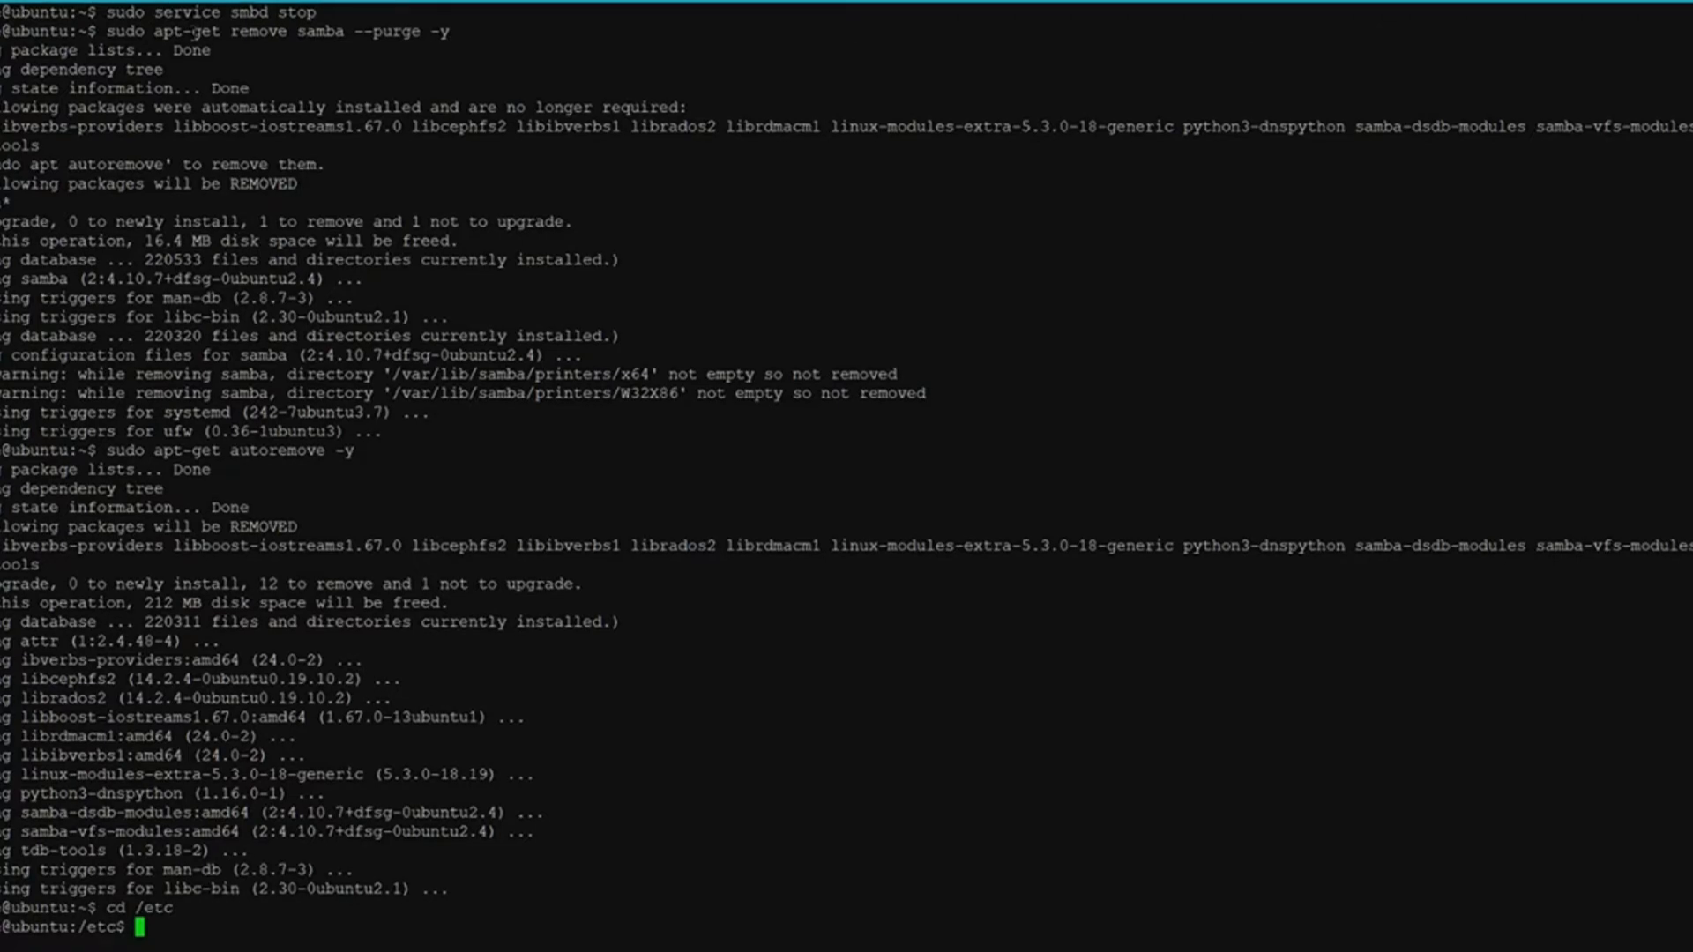
type("ls")
type("sud")
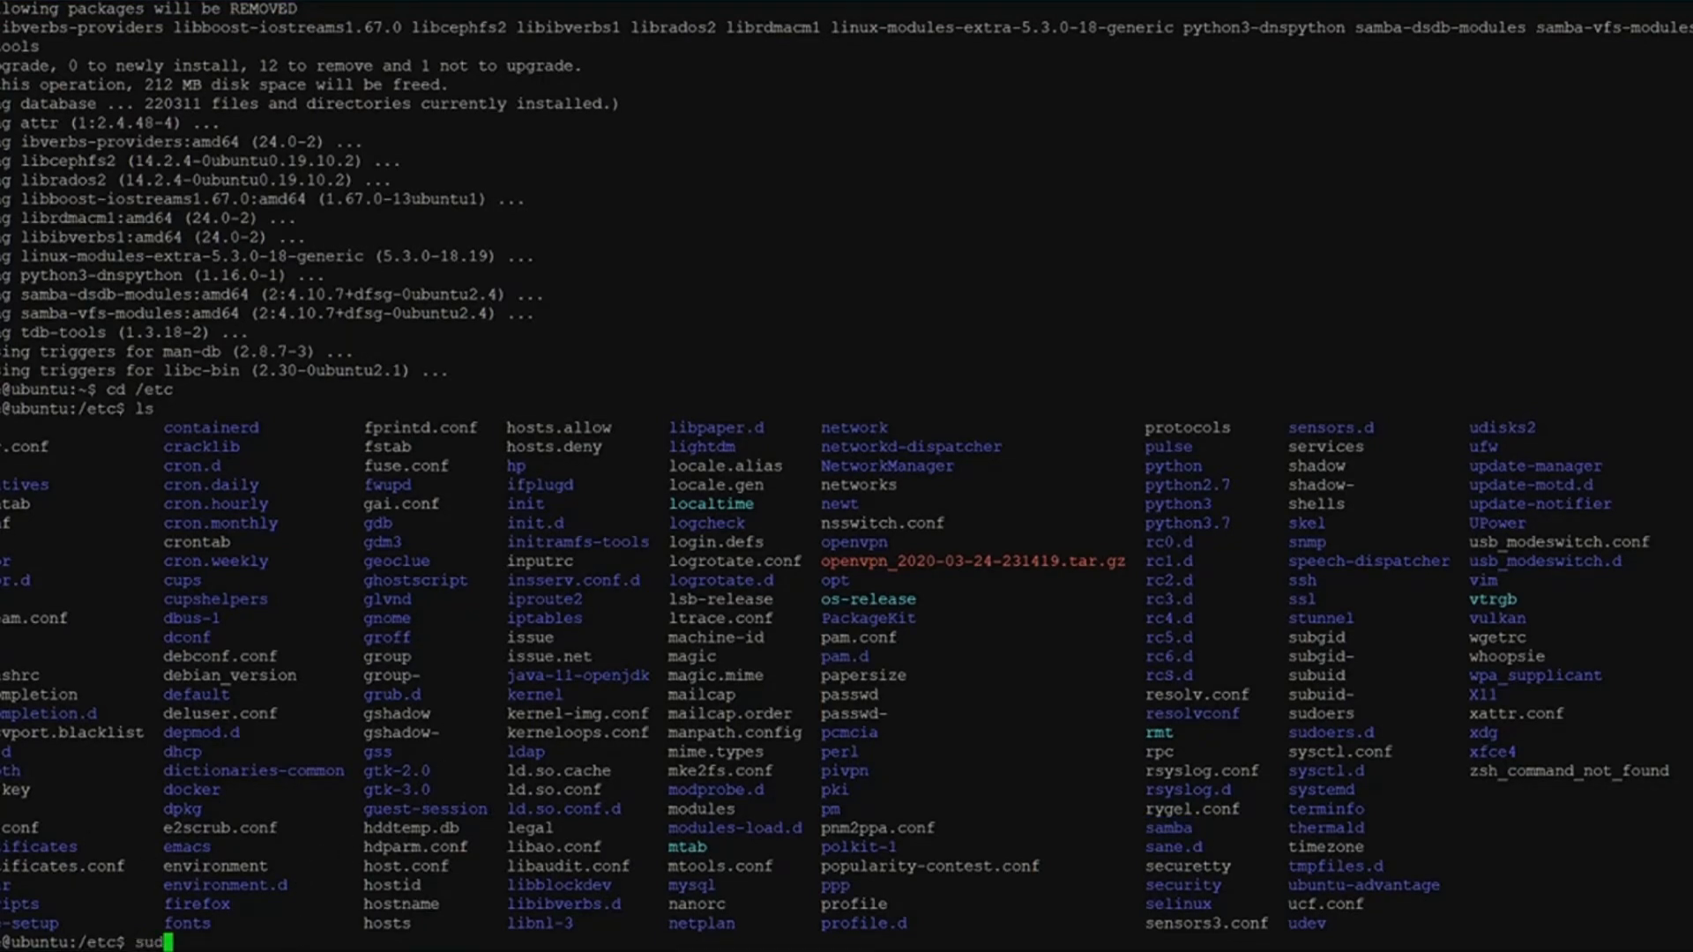
type("rm")
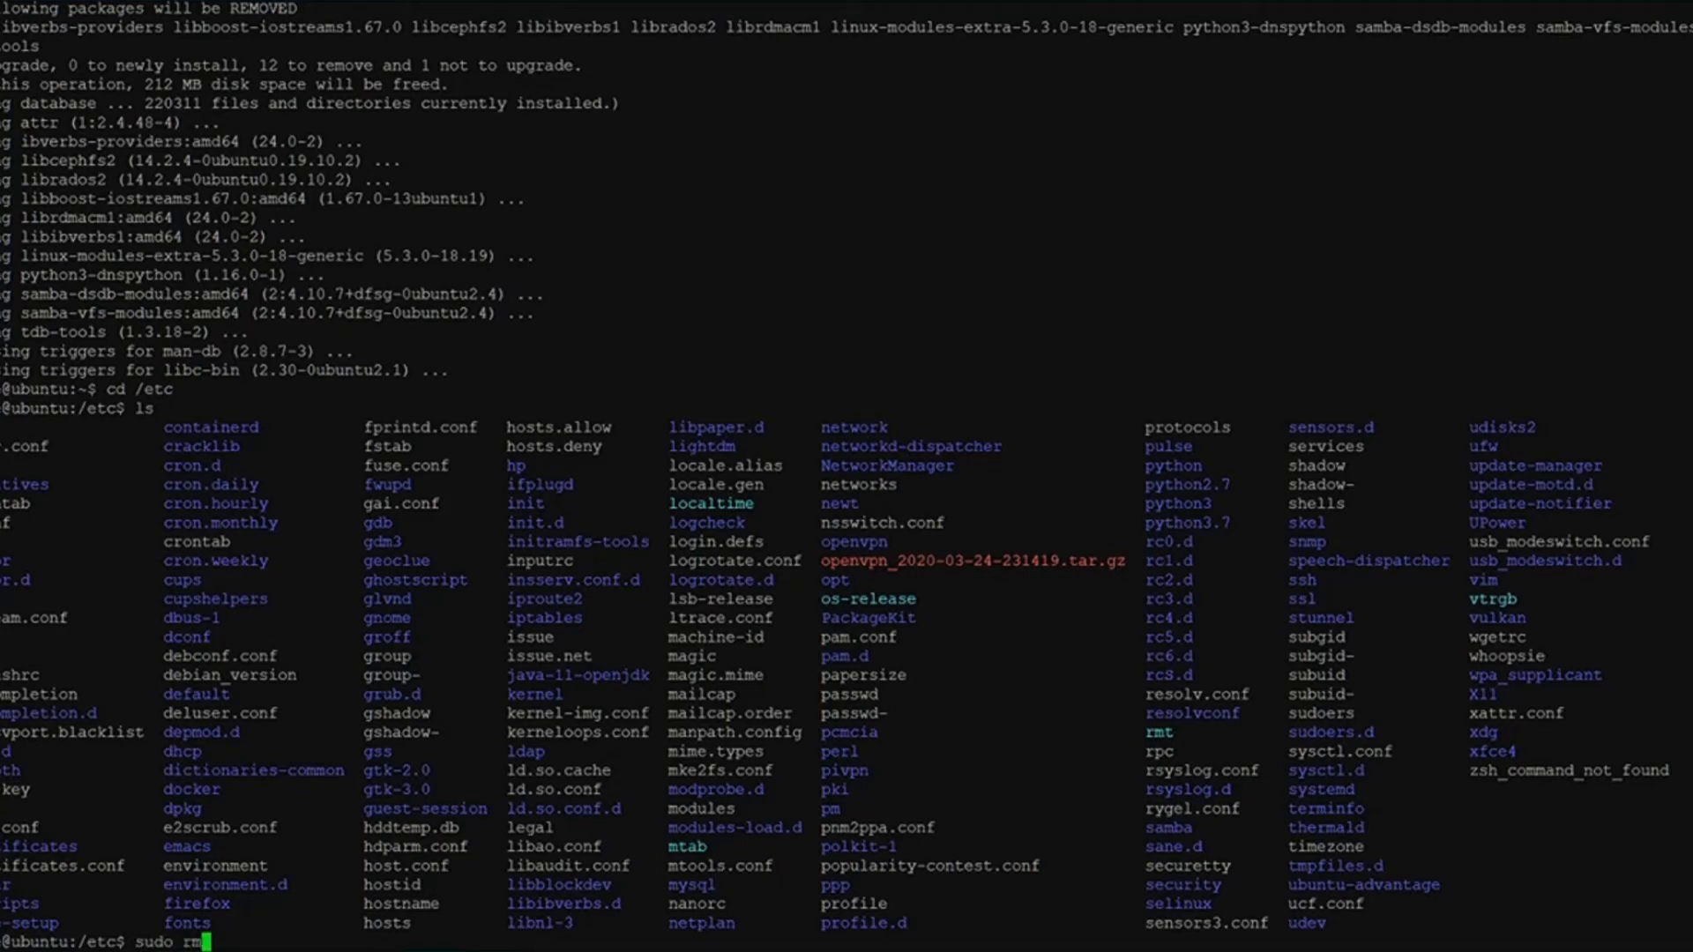
type("-r")
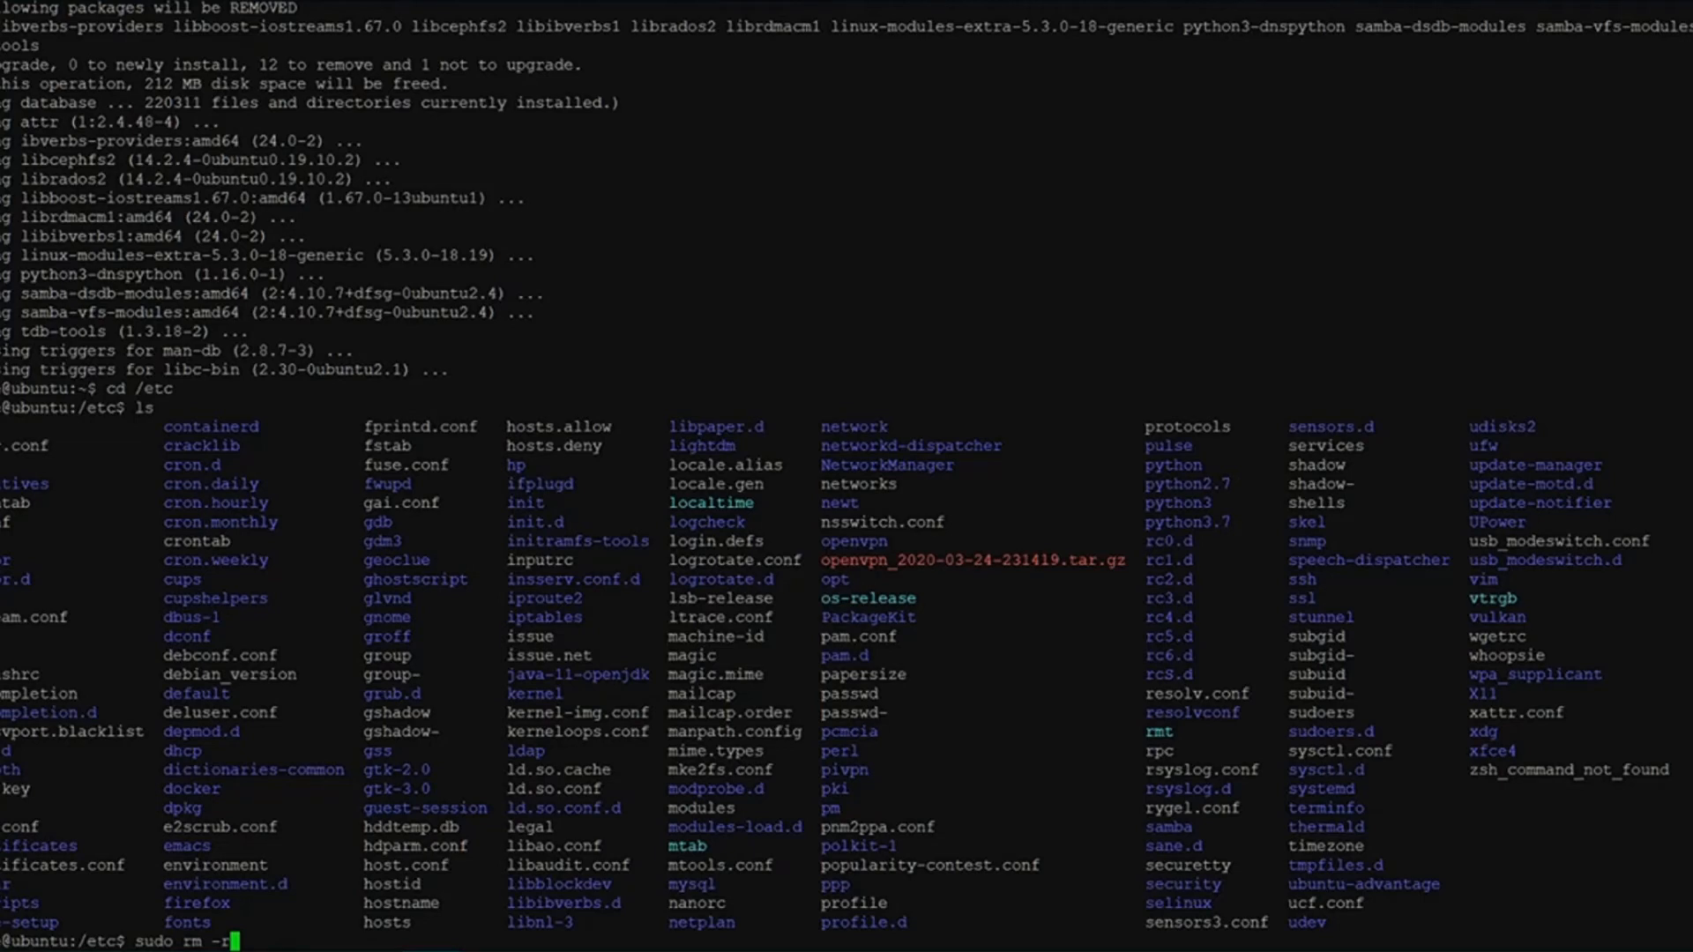
type("/")
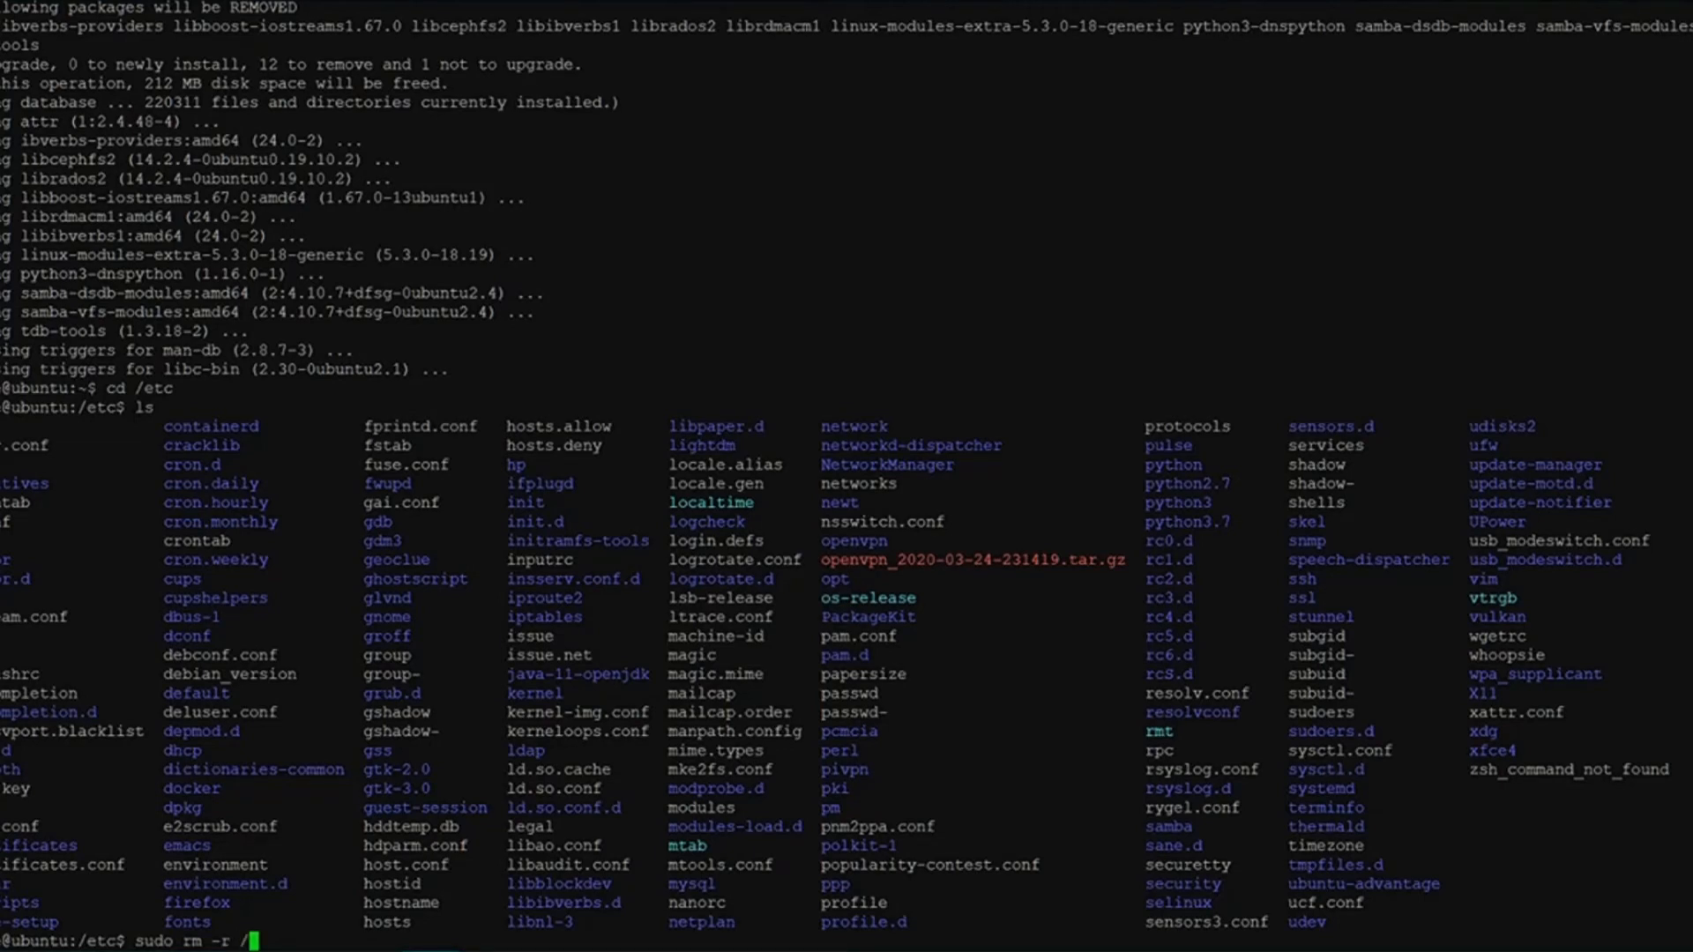
type("etc/sa")
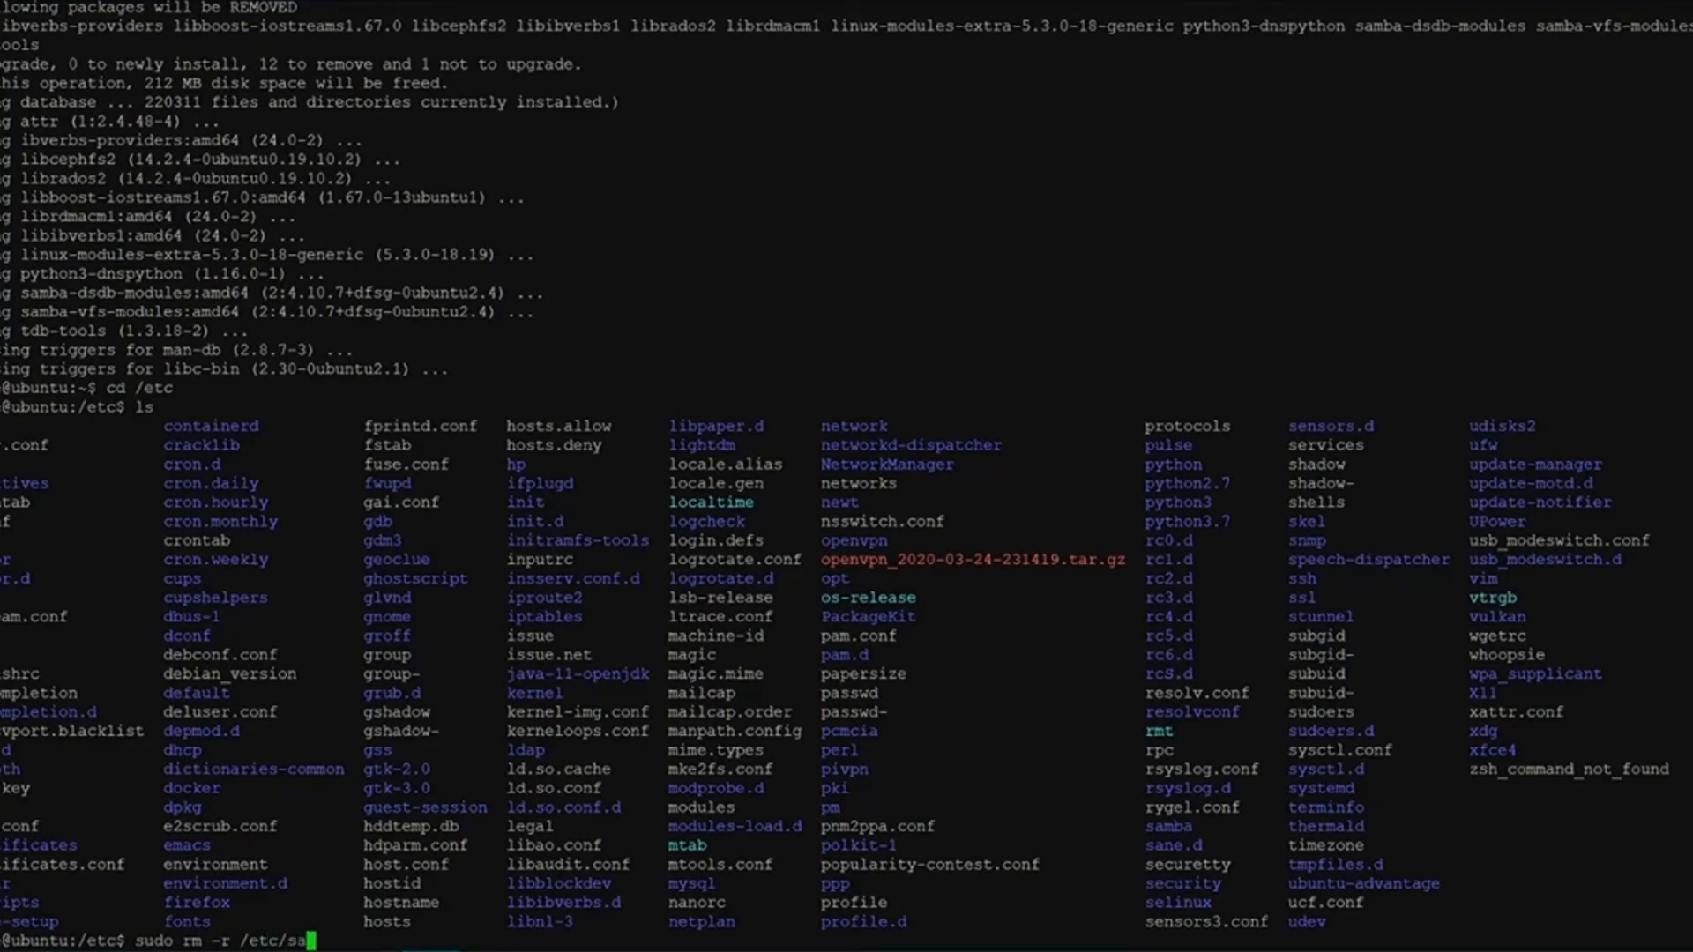
type("mba")
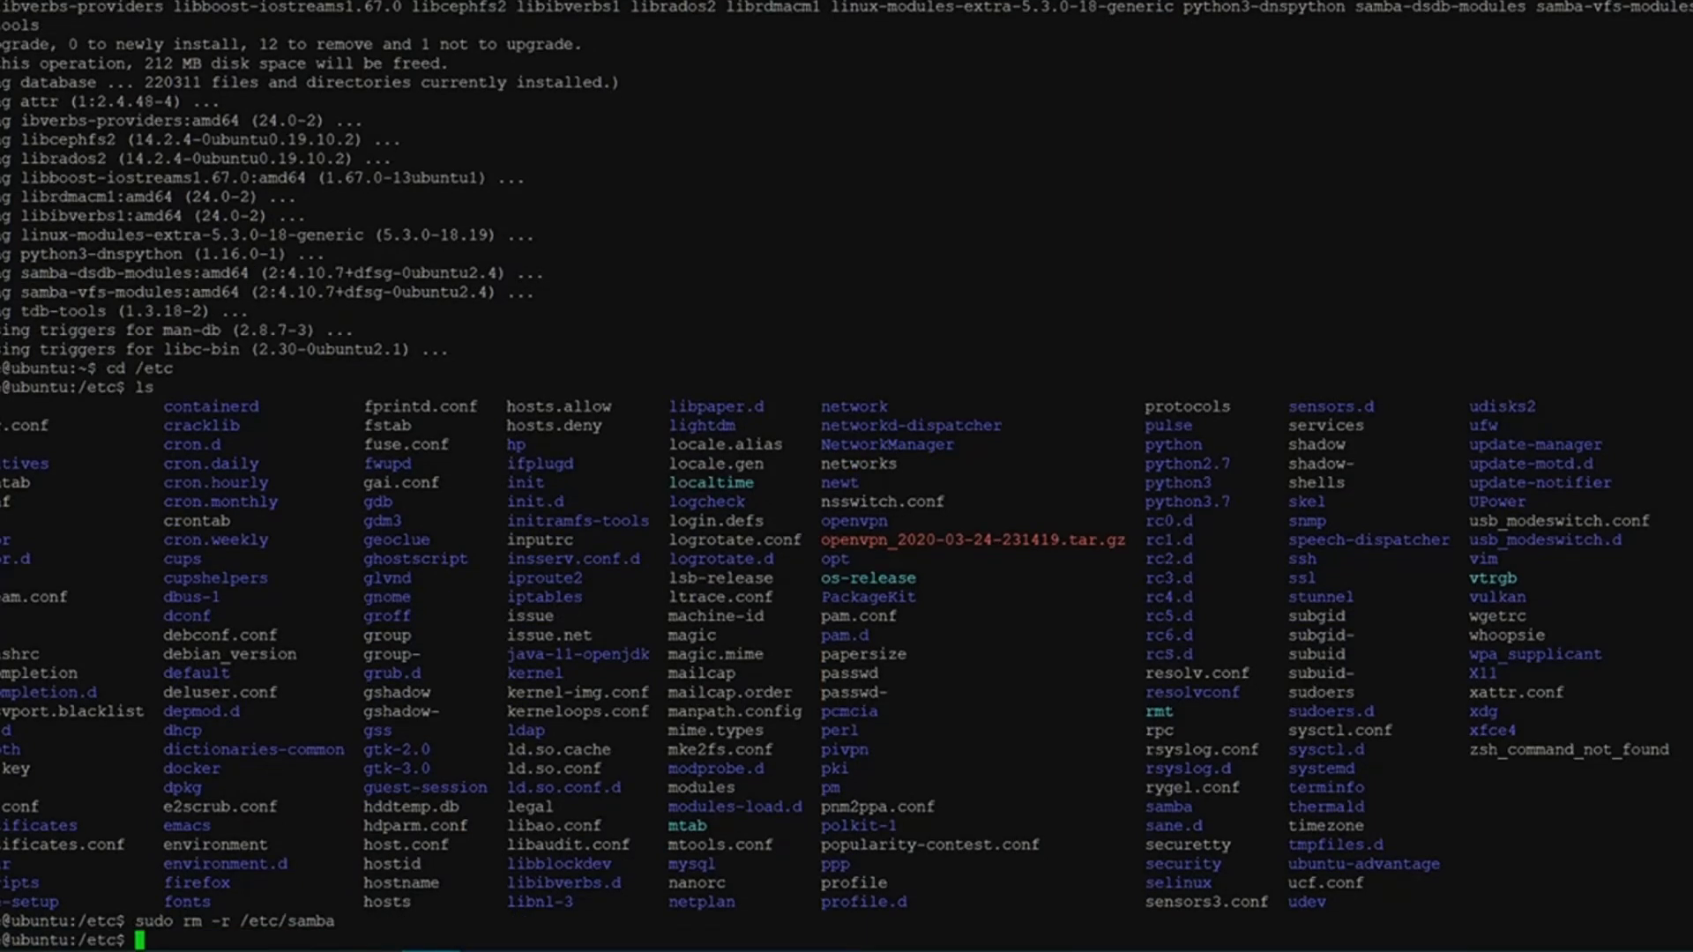
type("sudo rm -r /etc/samba")
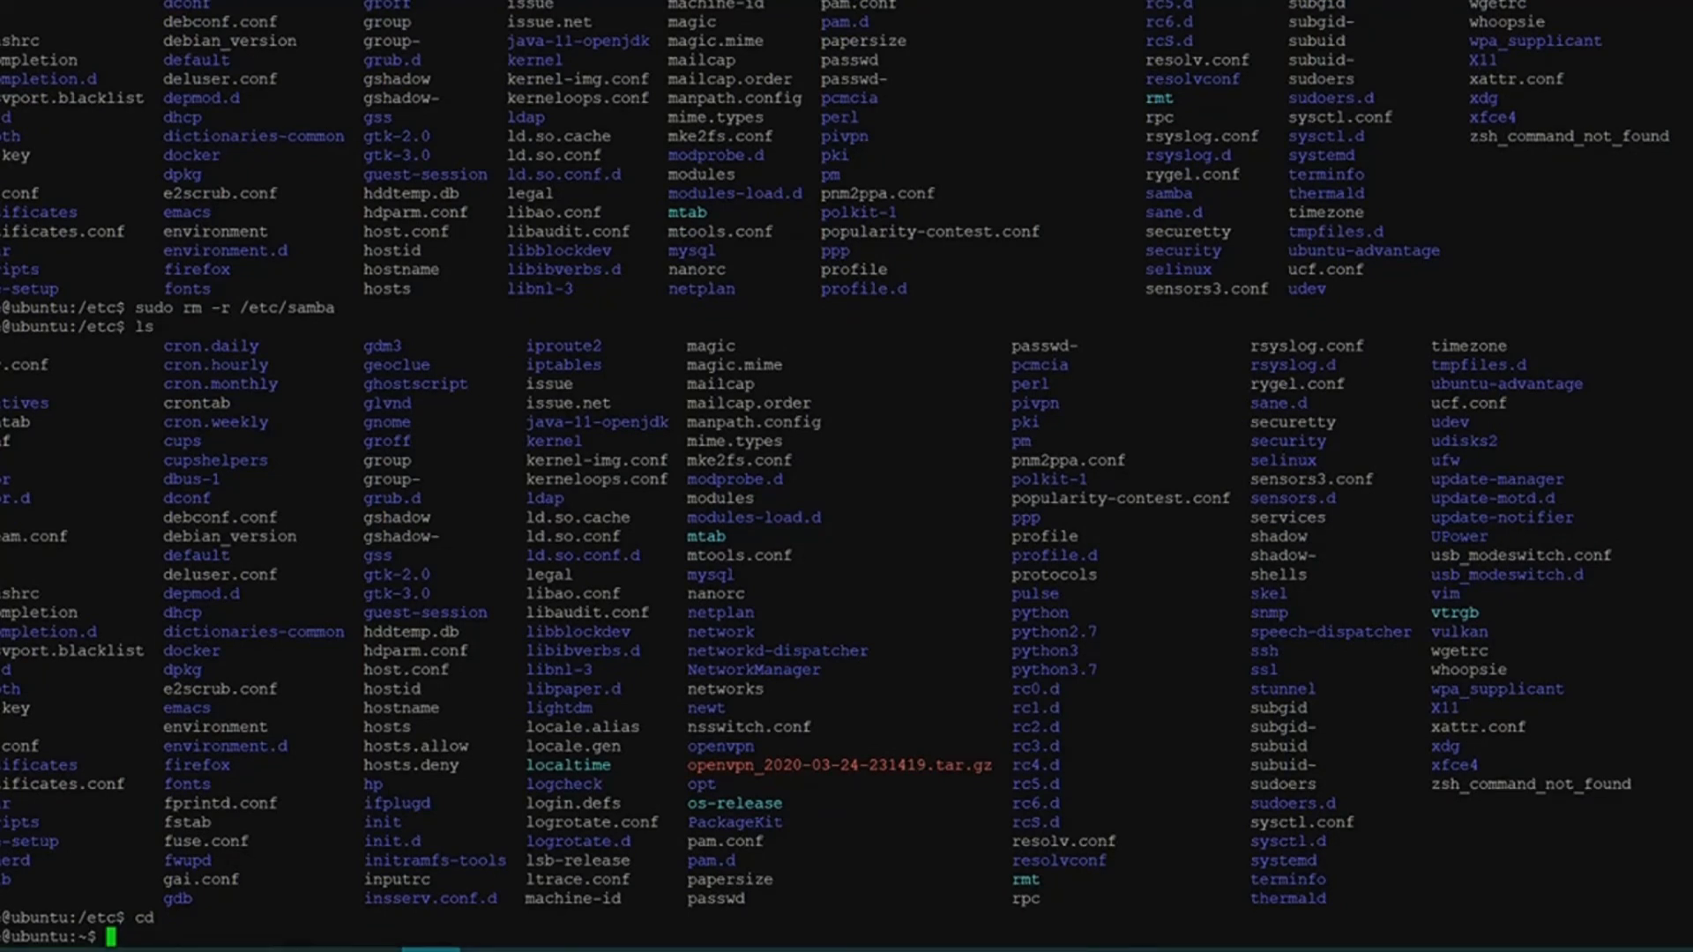
type("sudo rm -r /etc/samba")
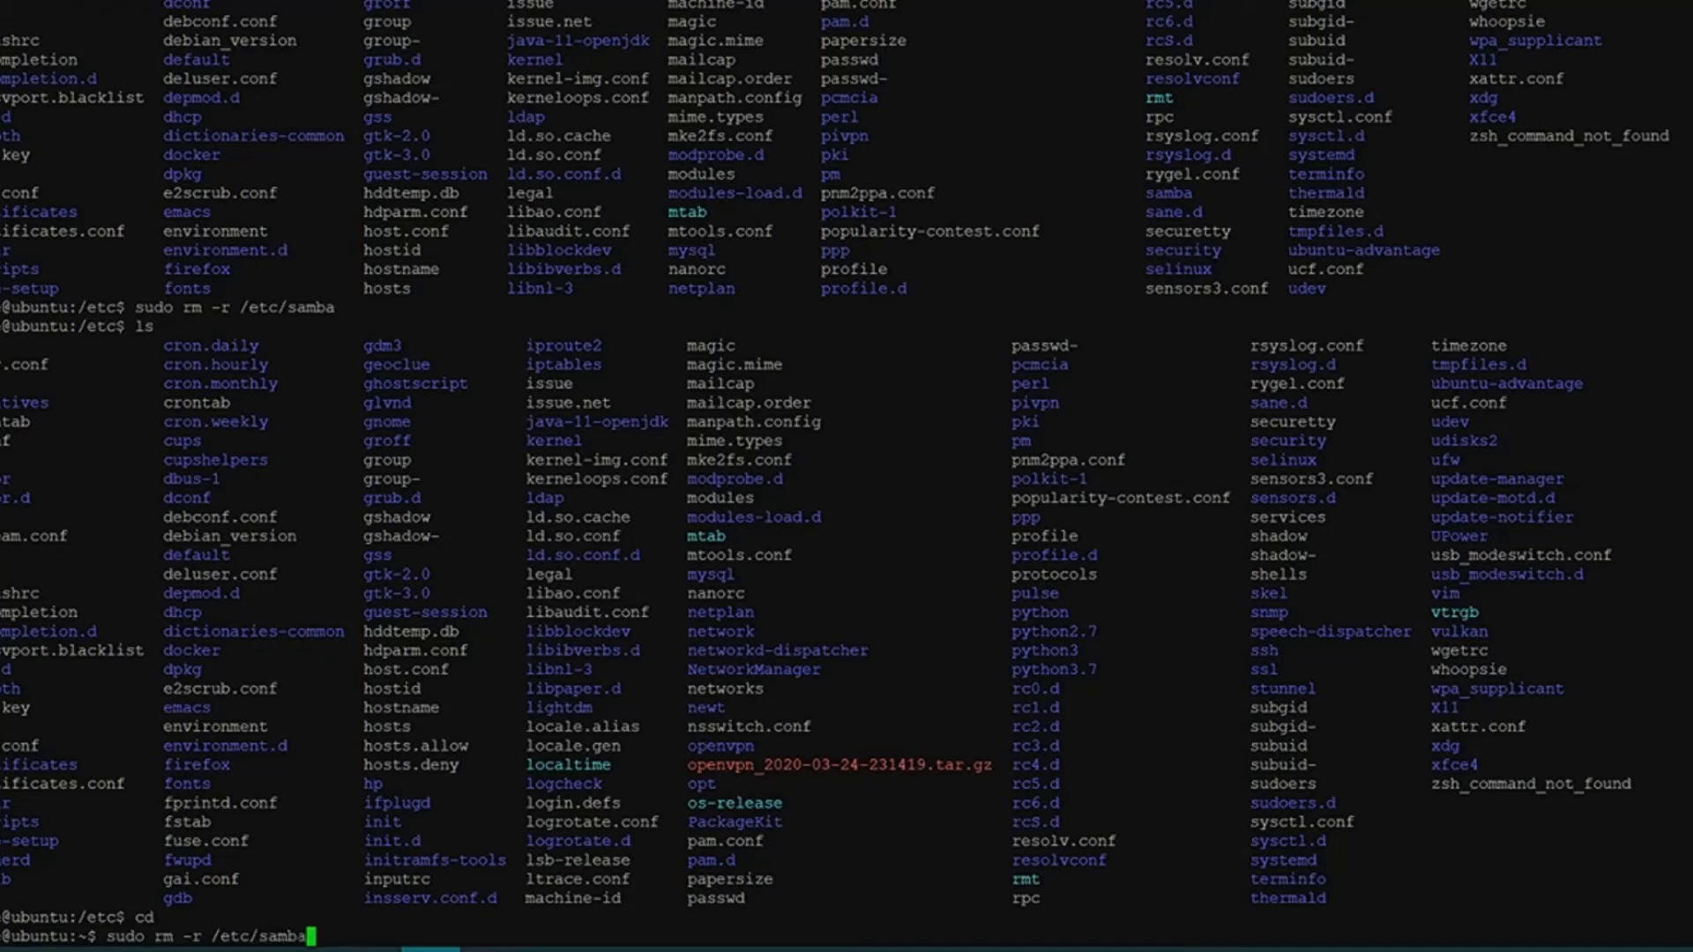
type("sudo apt-get autoremove -y")
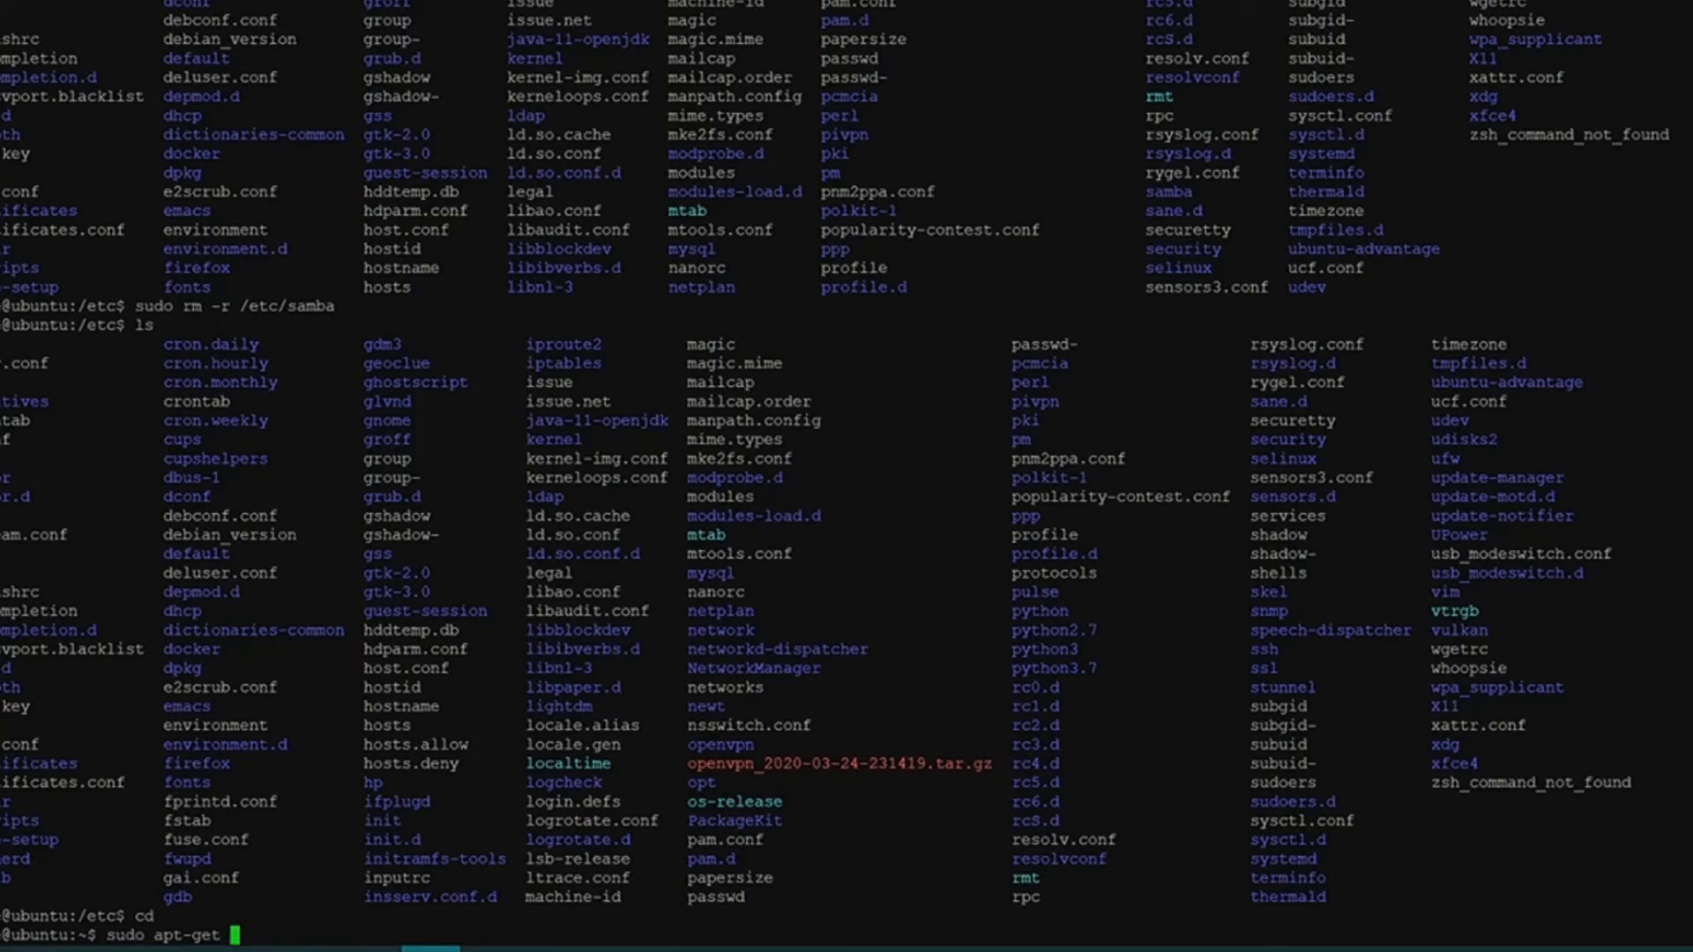
type("purge")
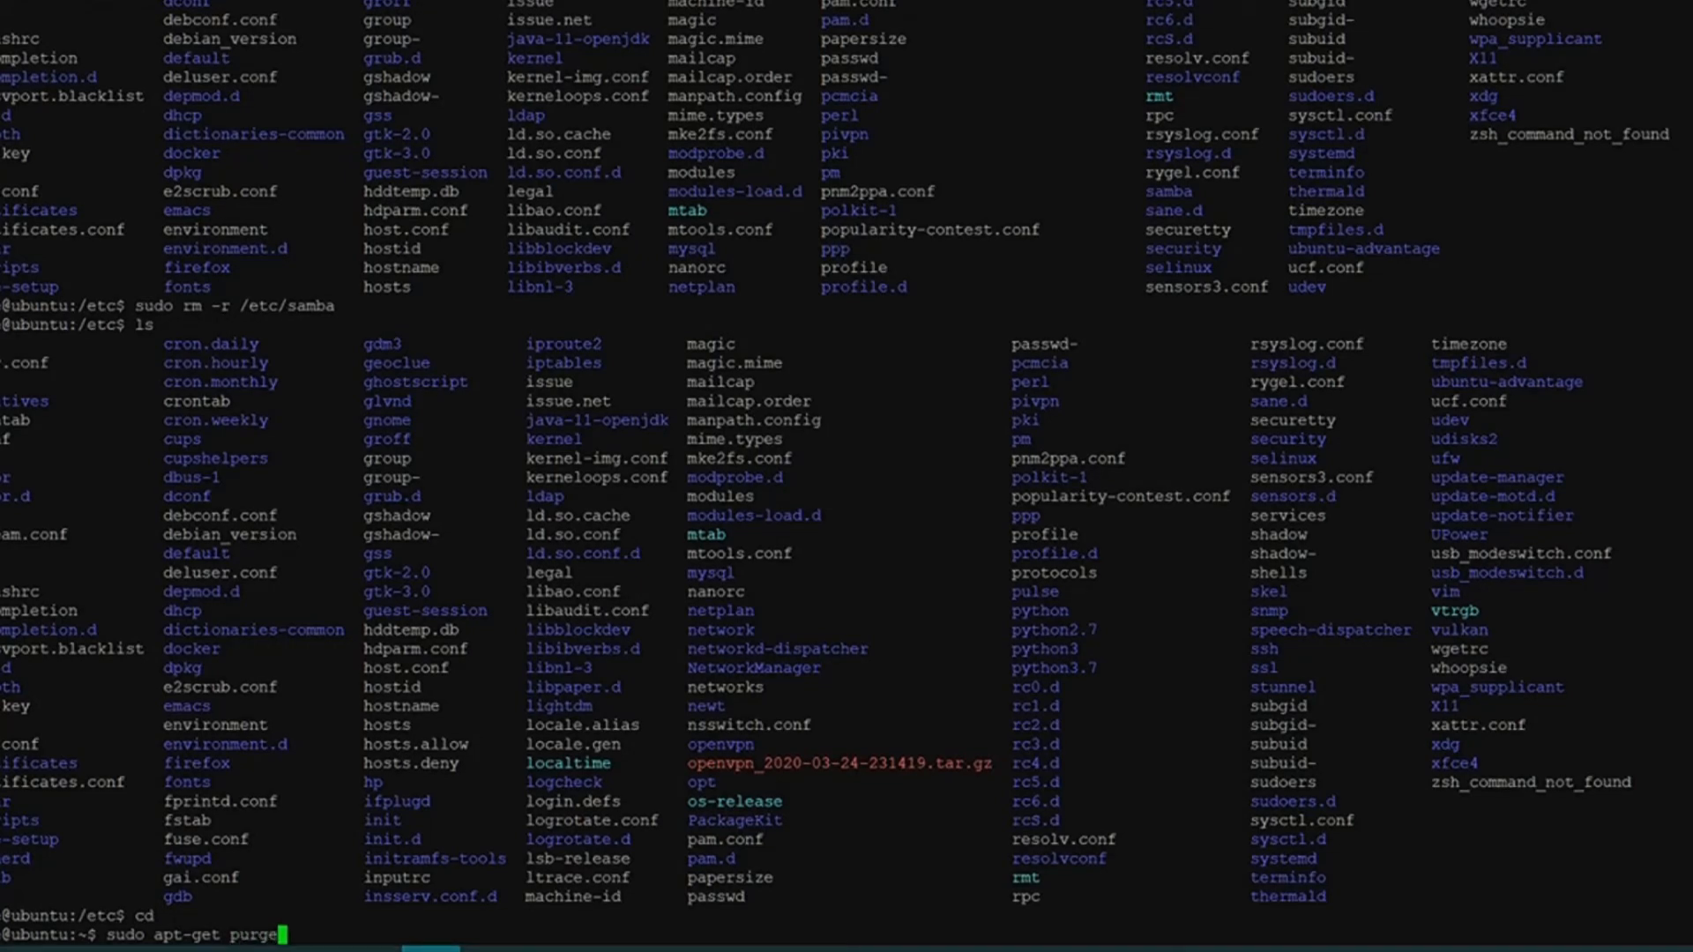
type("s")
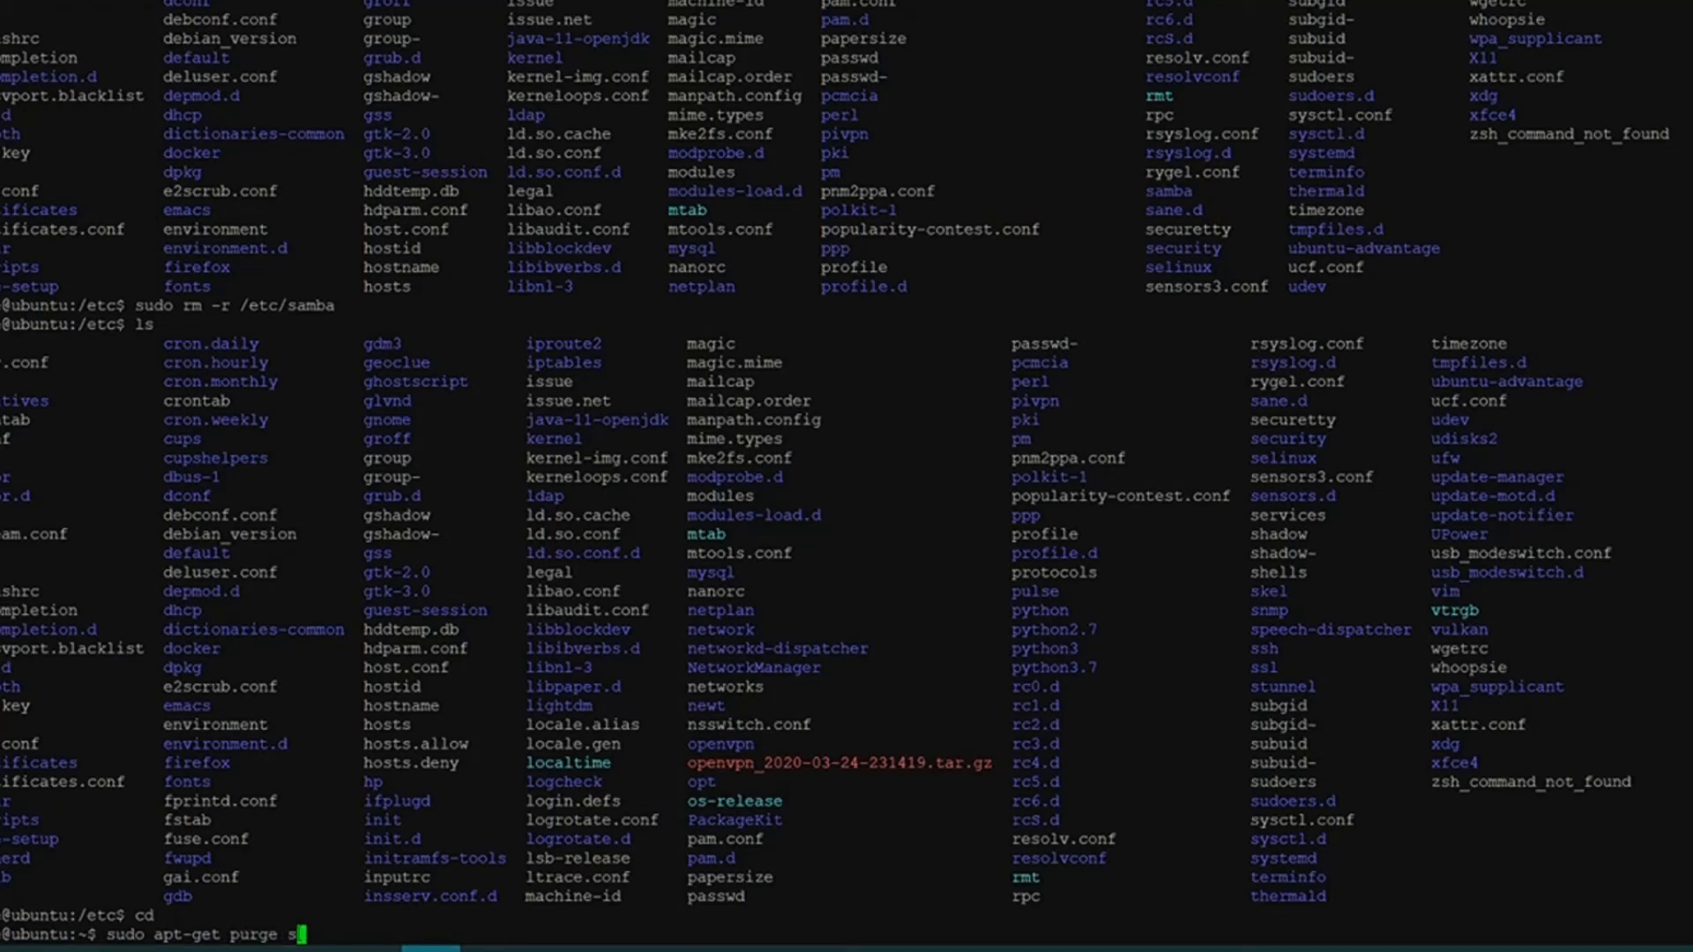
type("amba")
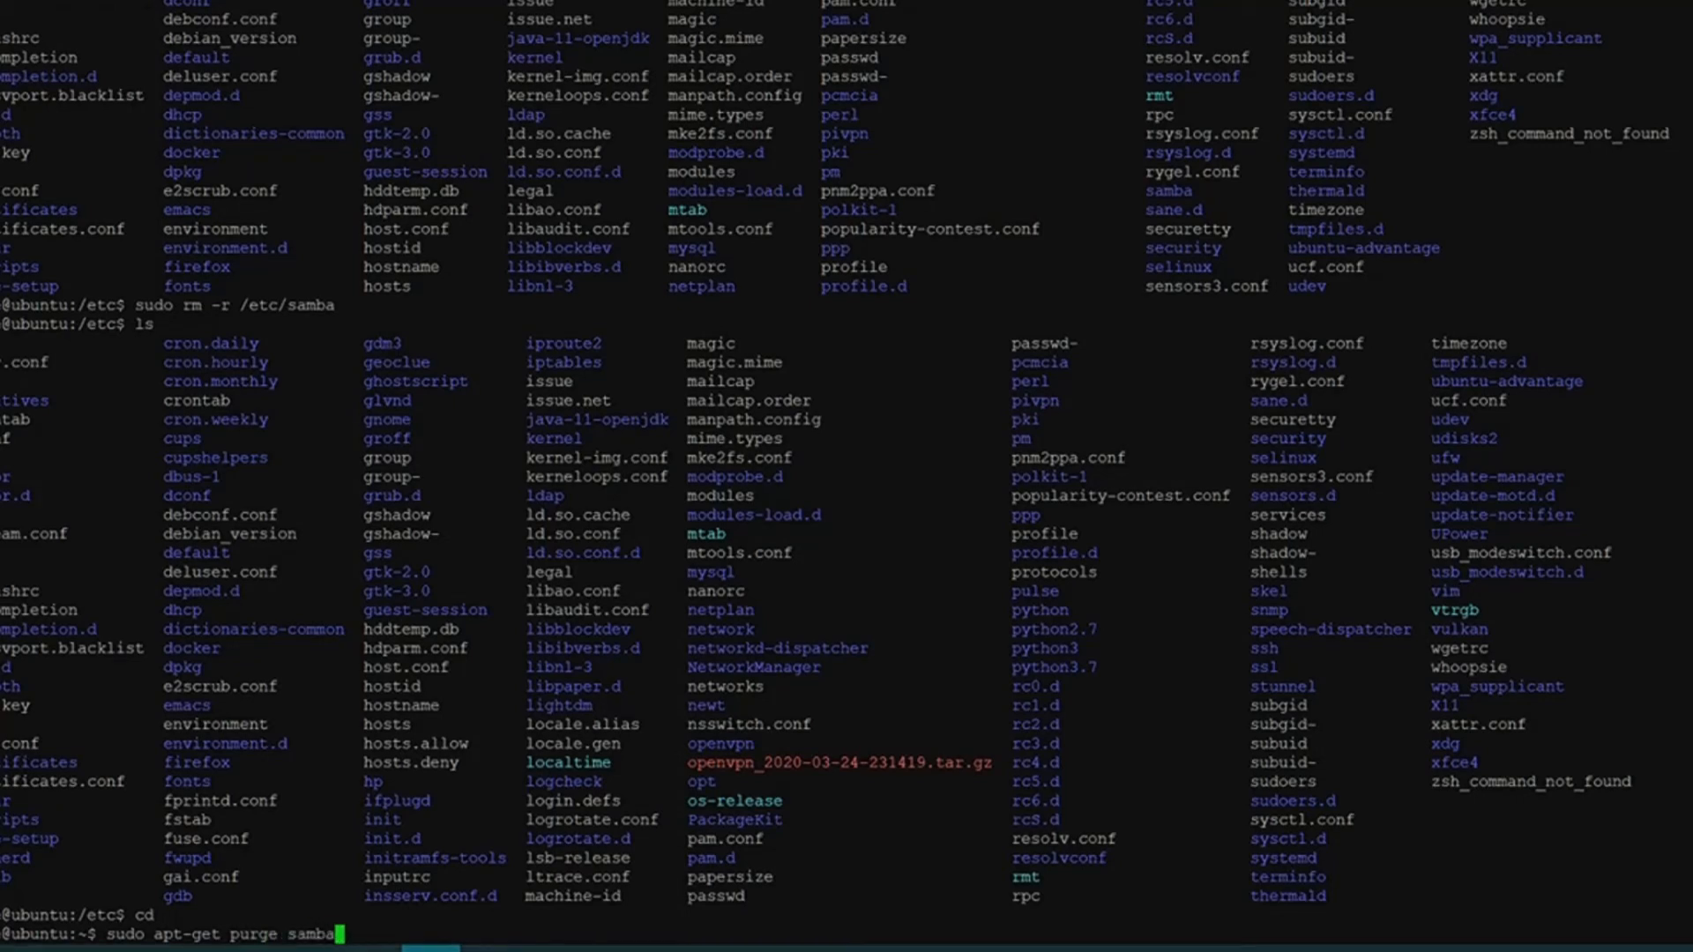
type("-comm")
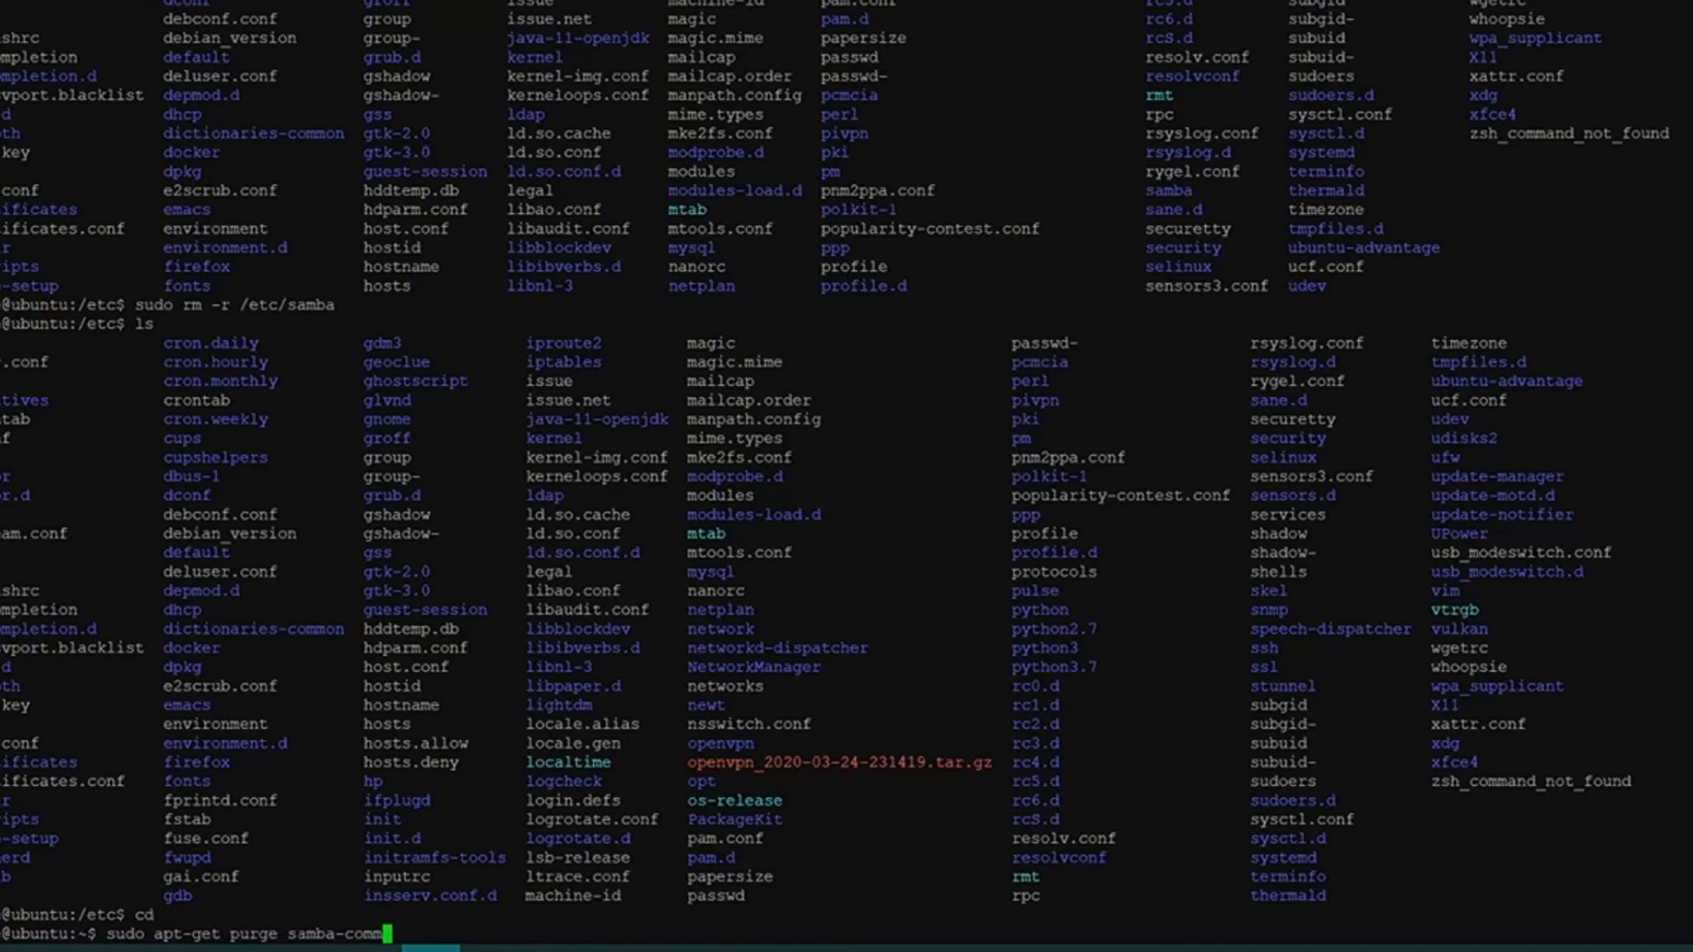
type("on")
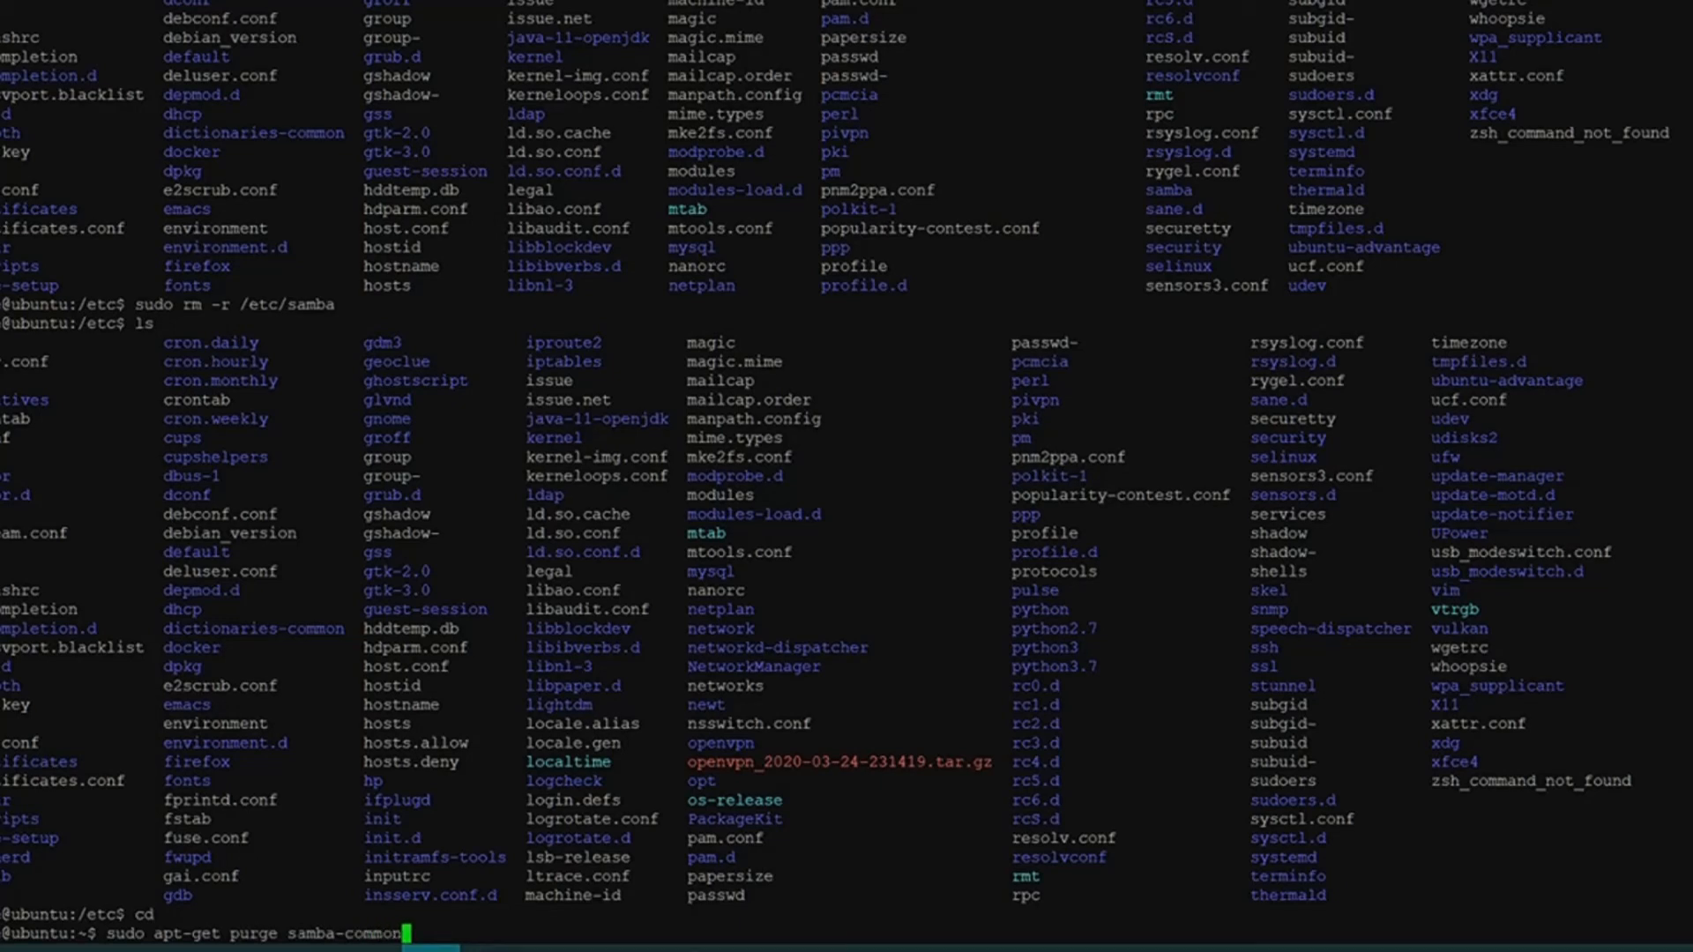
type("-")
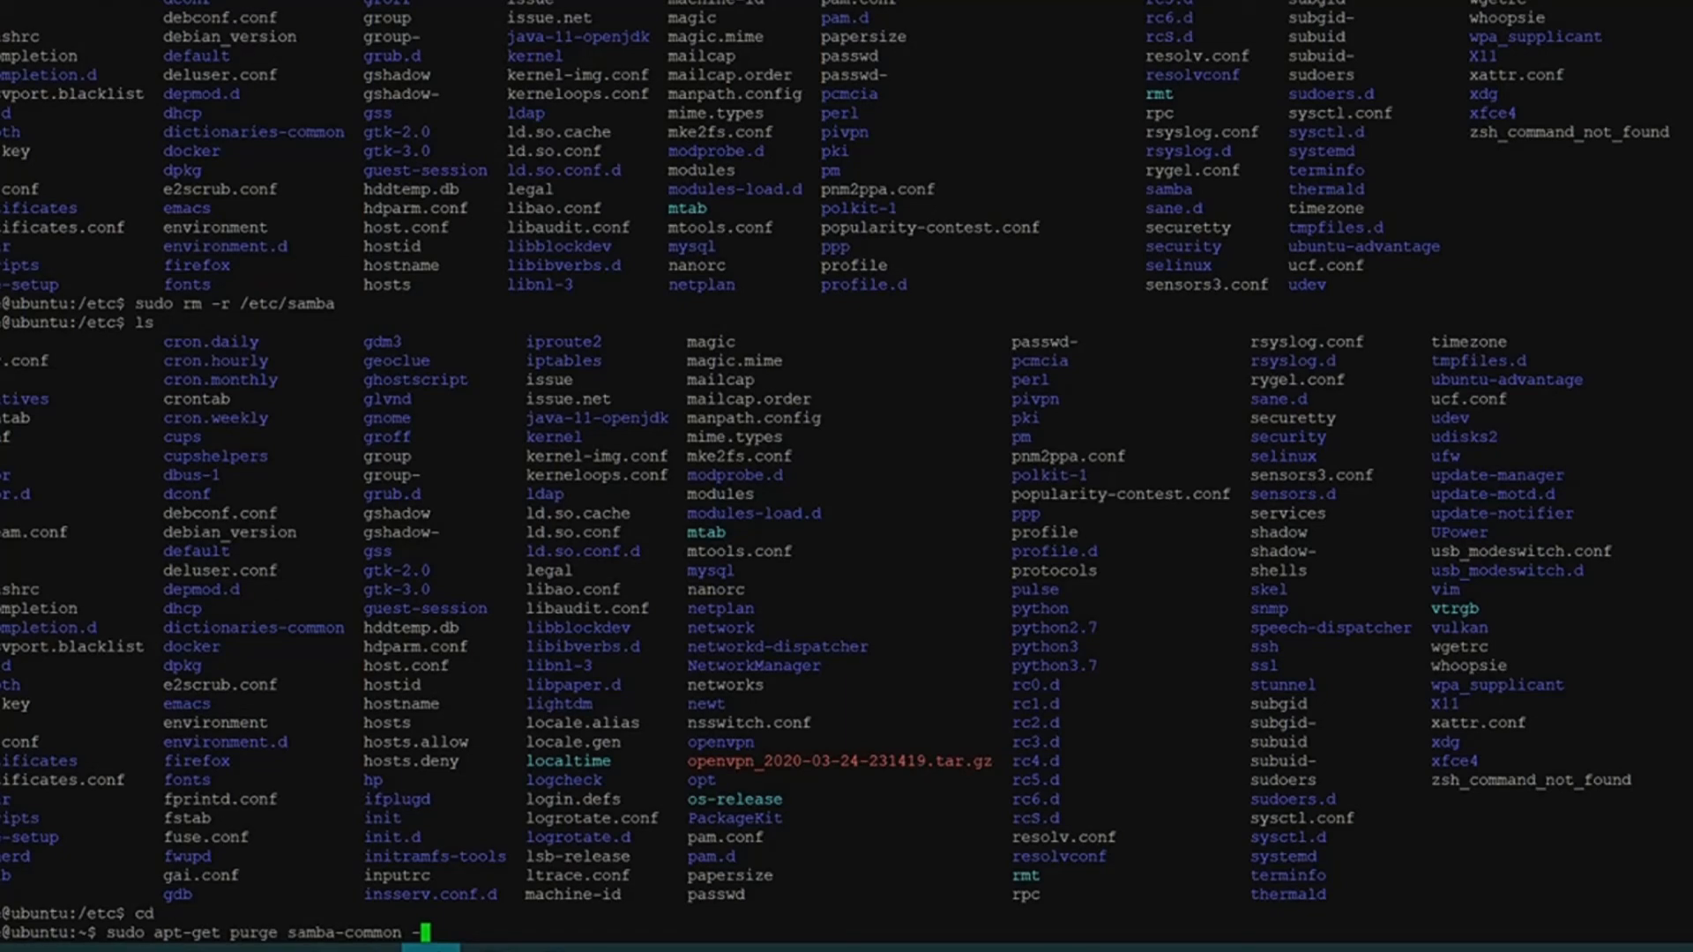
type("y")
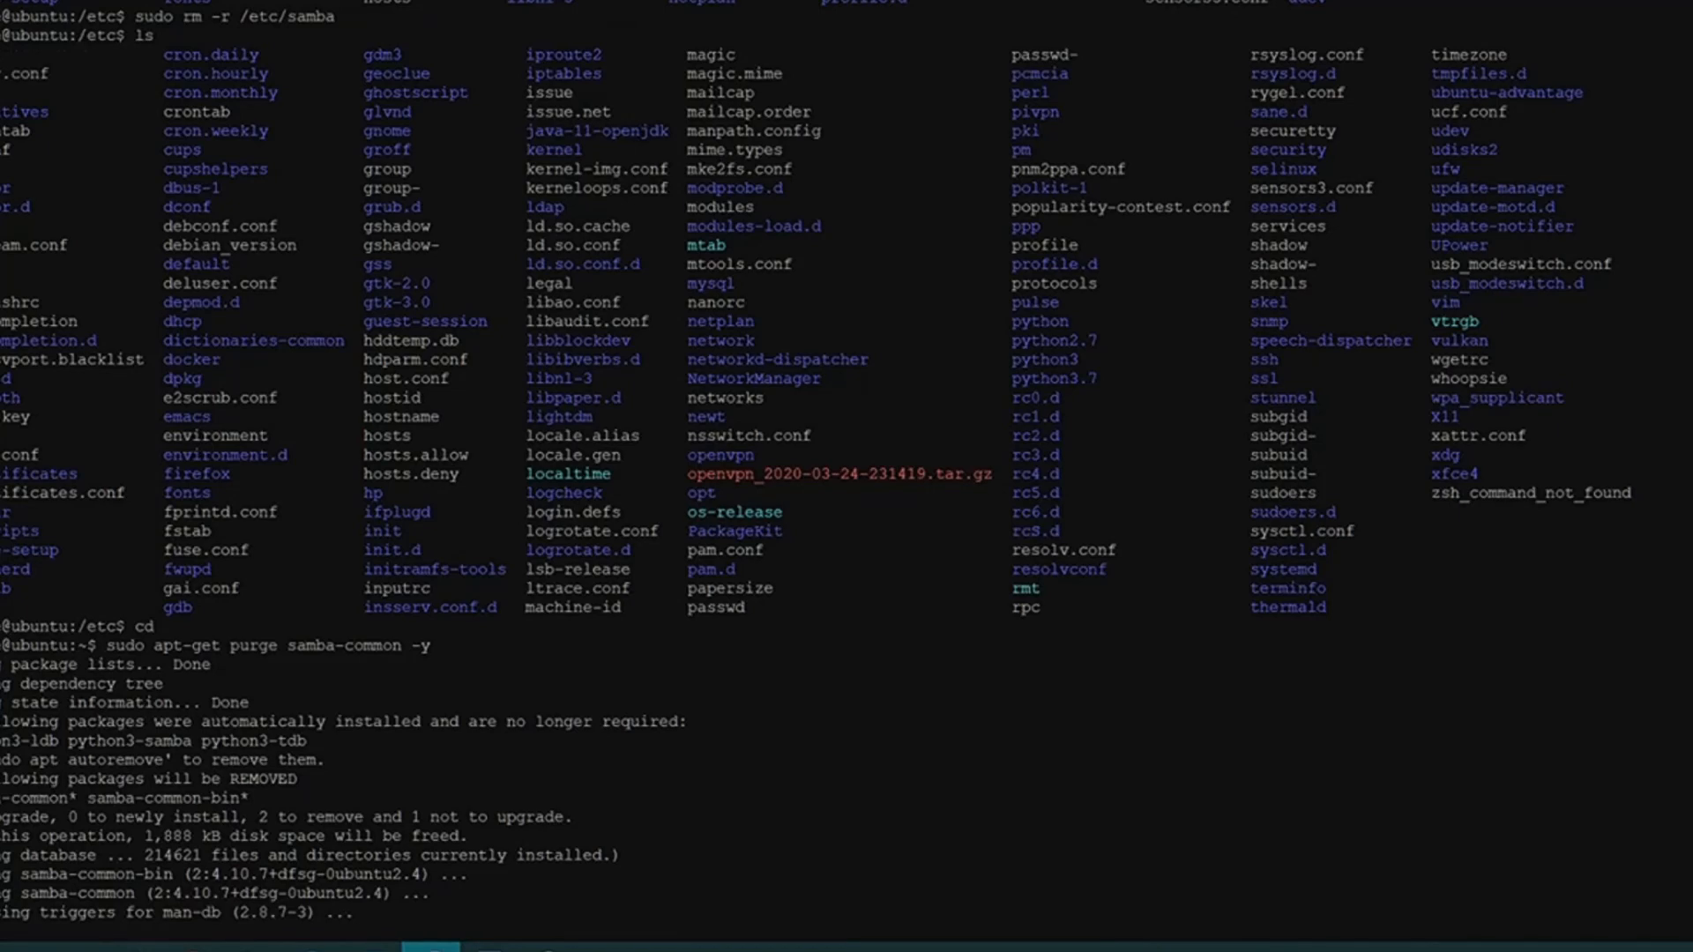
scroll("down", 3)
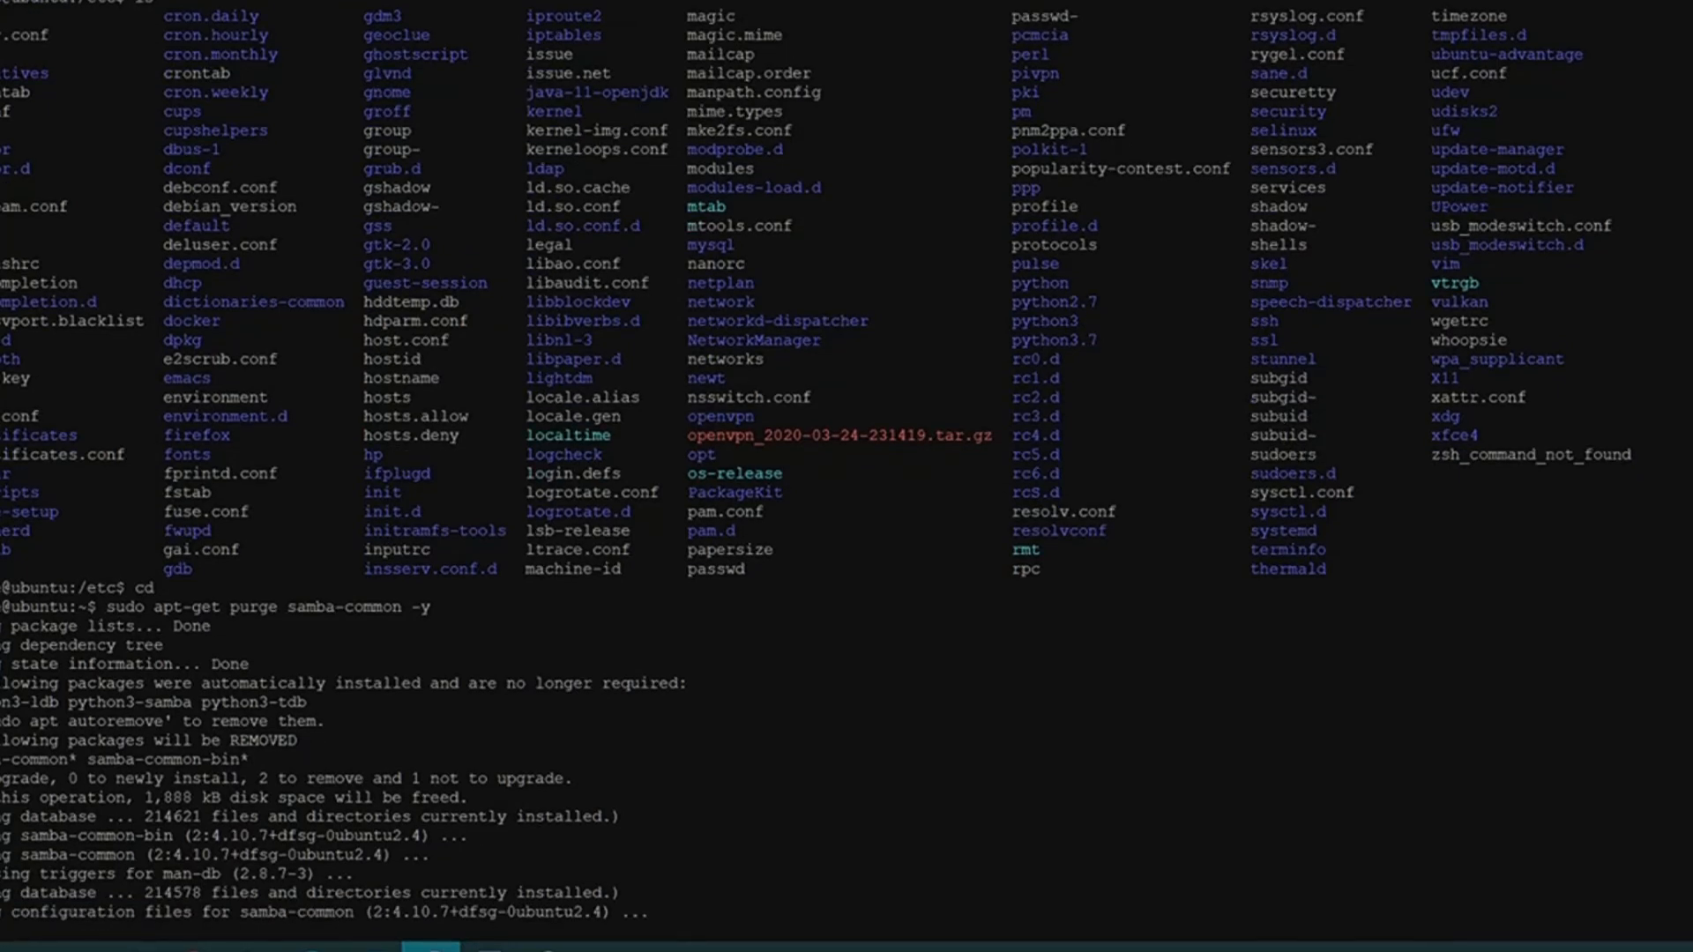